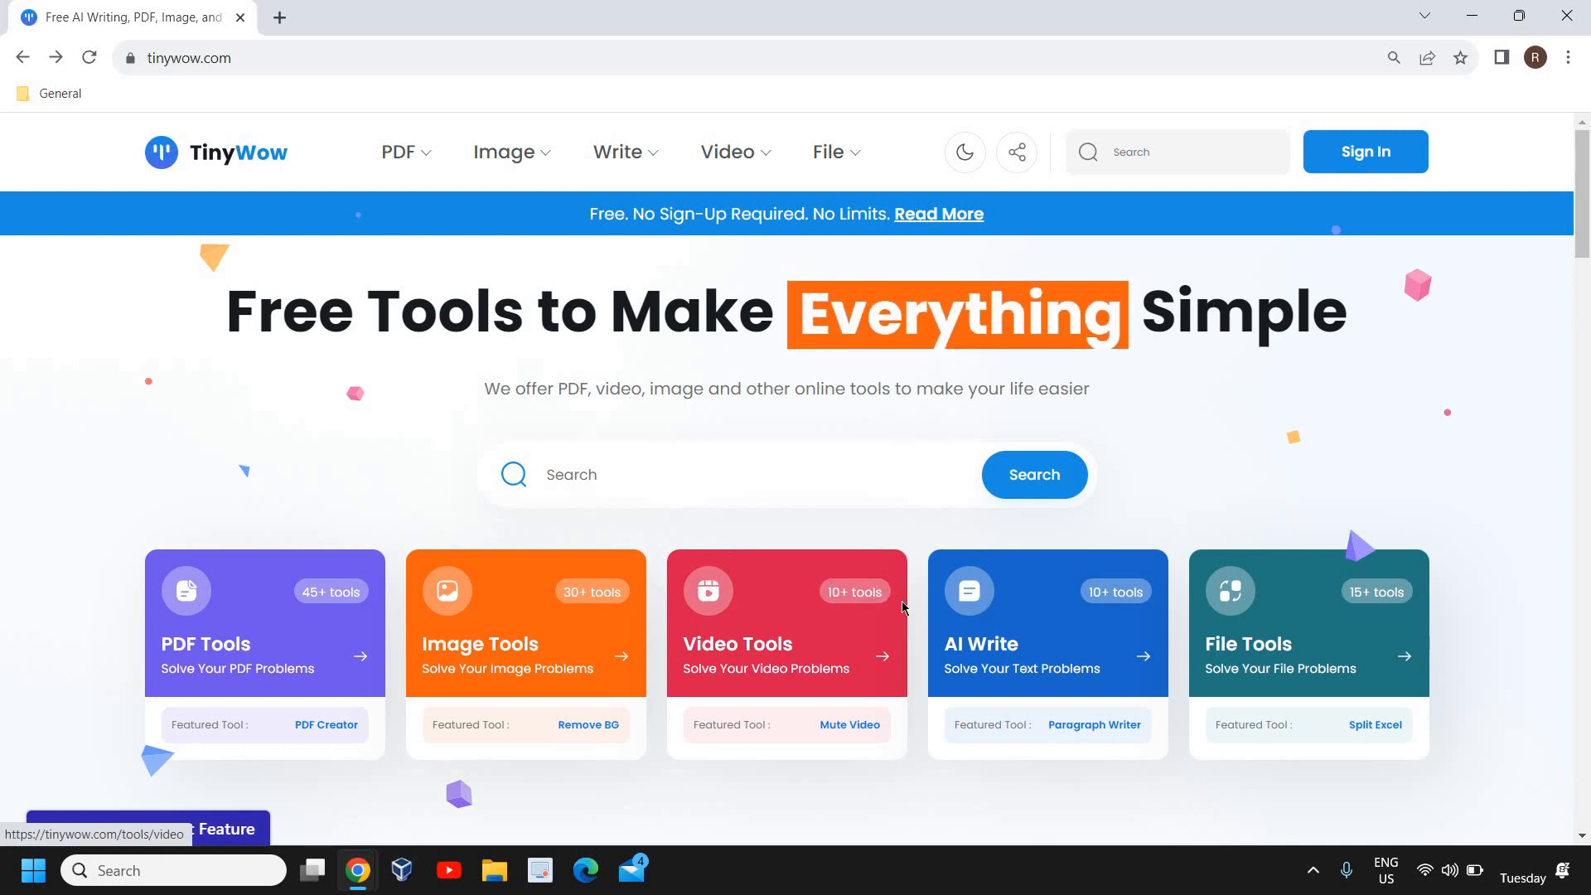
Scroll down through the PDF tools grid past Merge, Edit, Split and PDF to Word.
{"action": "scroll", "scroll_direction": "down", "scroll_amount": 3}
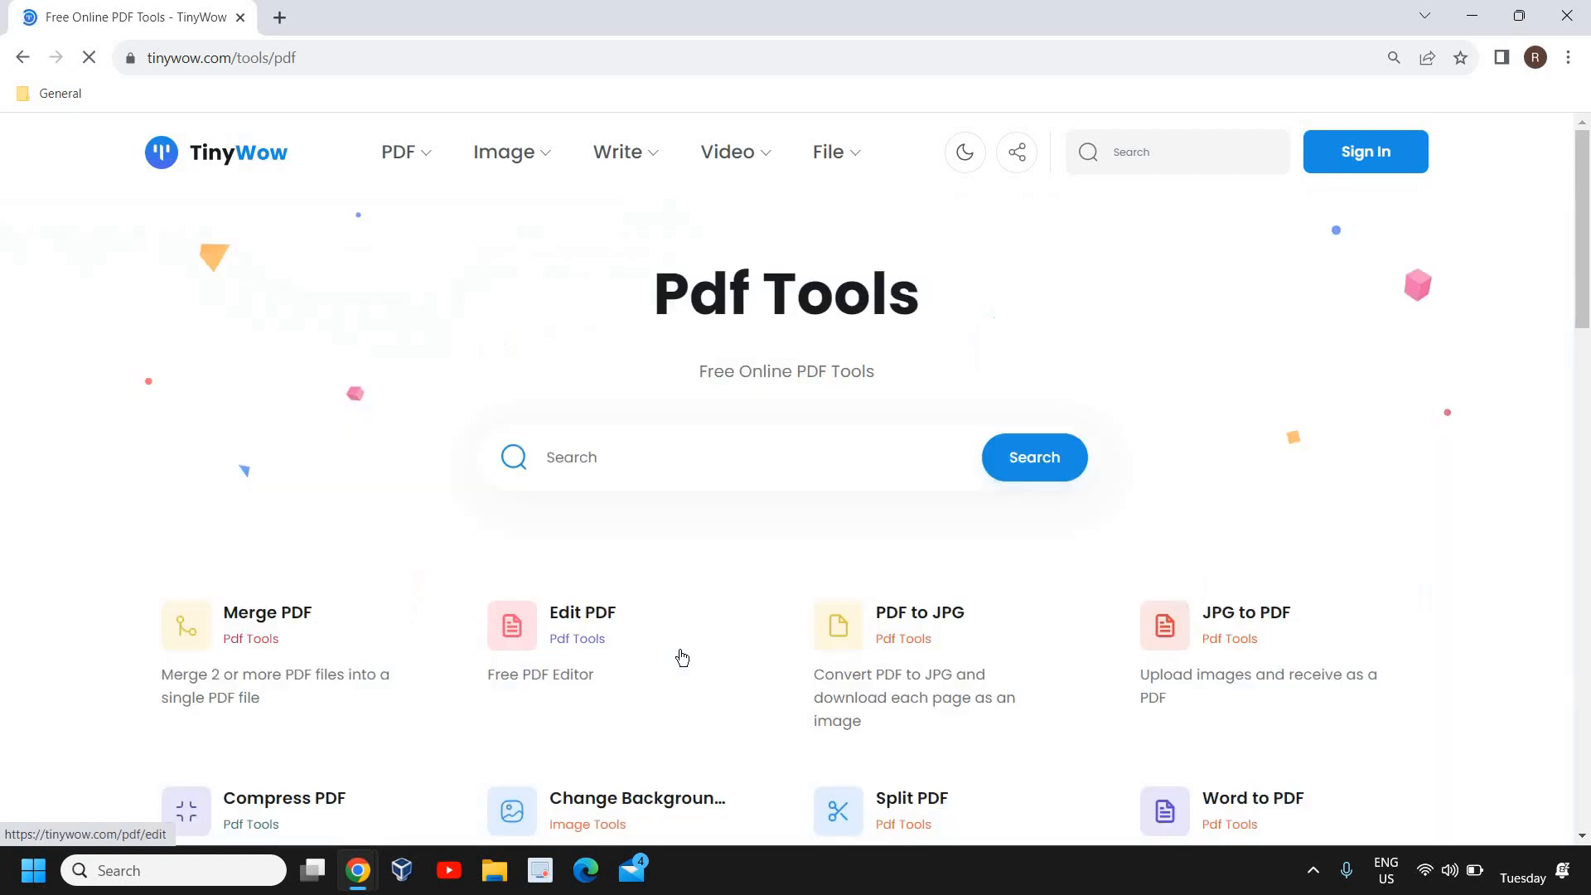
{"action": "scroll", "scroll_direction": "down", "scroll_amount": 3}
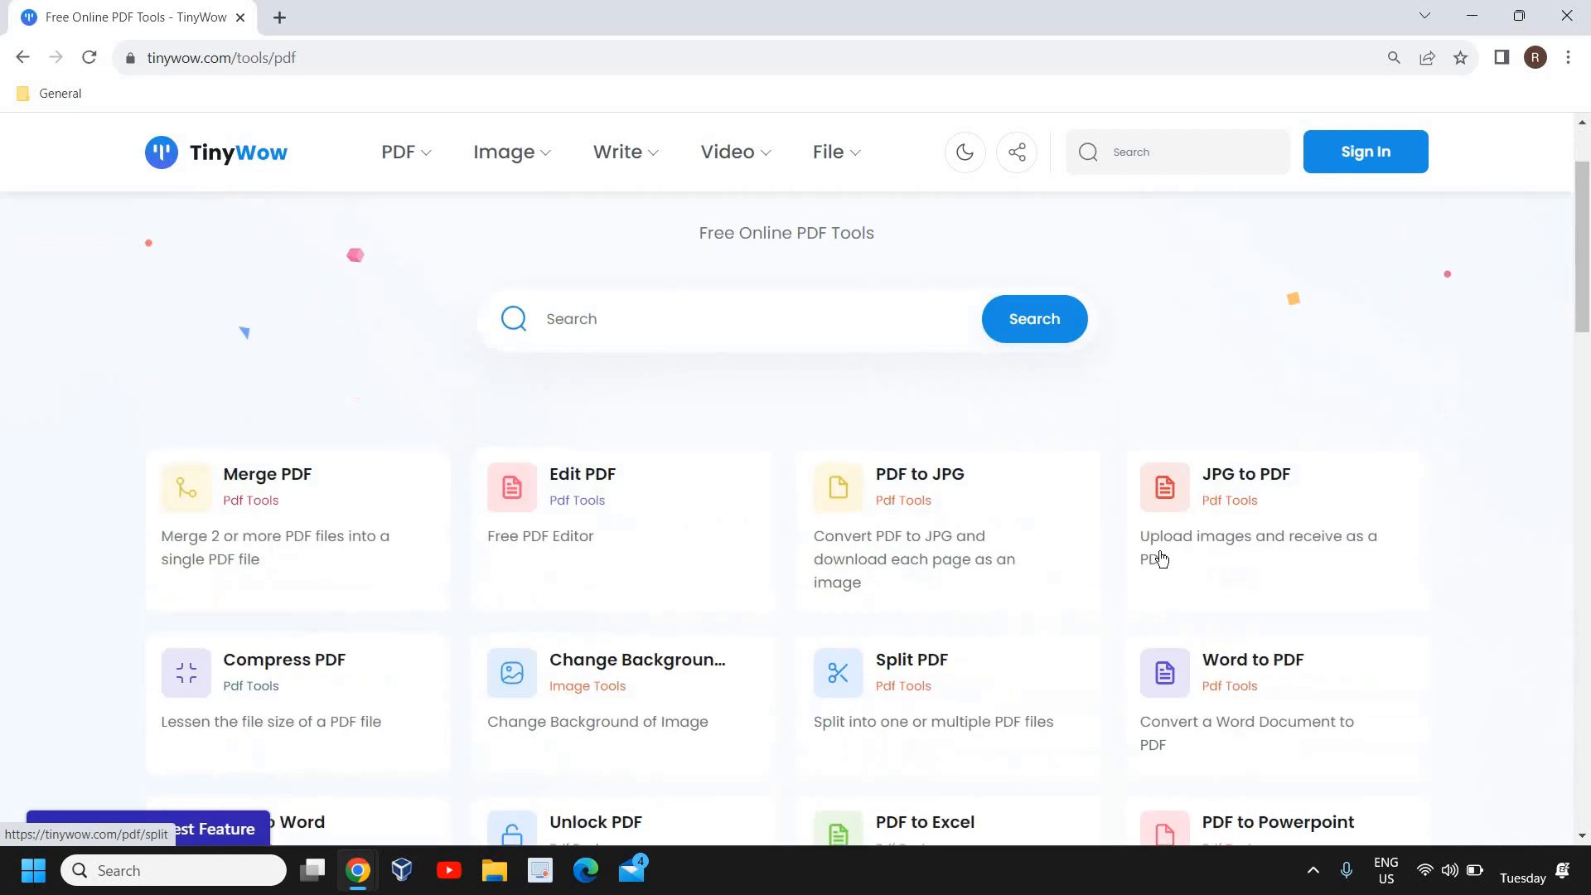
{"action": "mouse_move", "coordinate": [743, 665]}
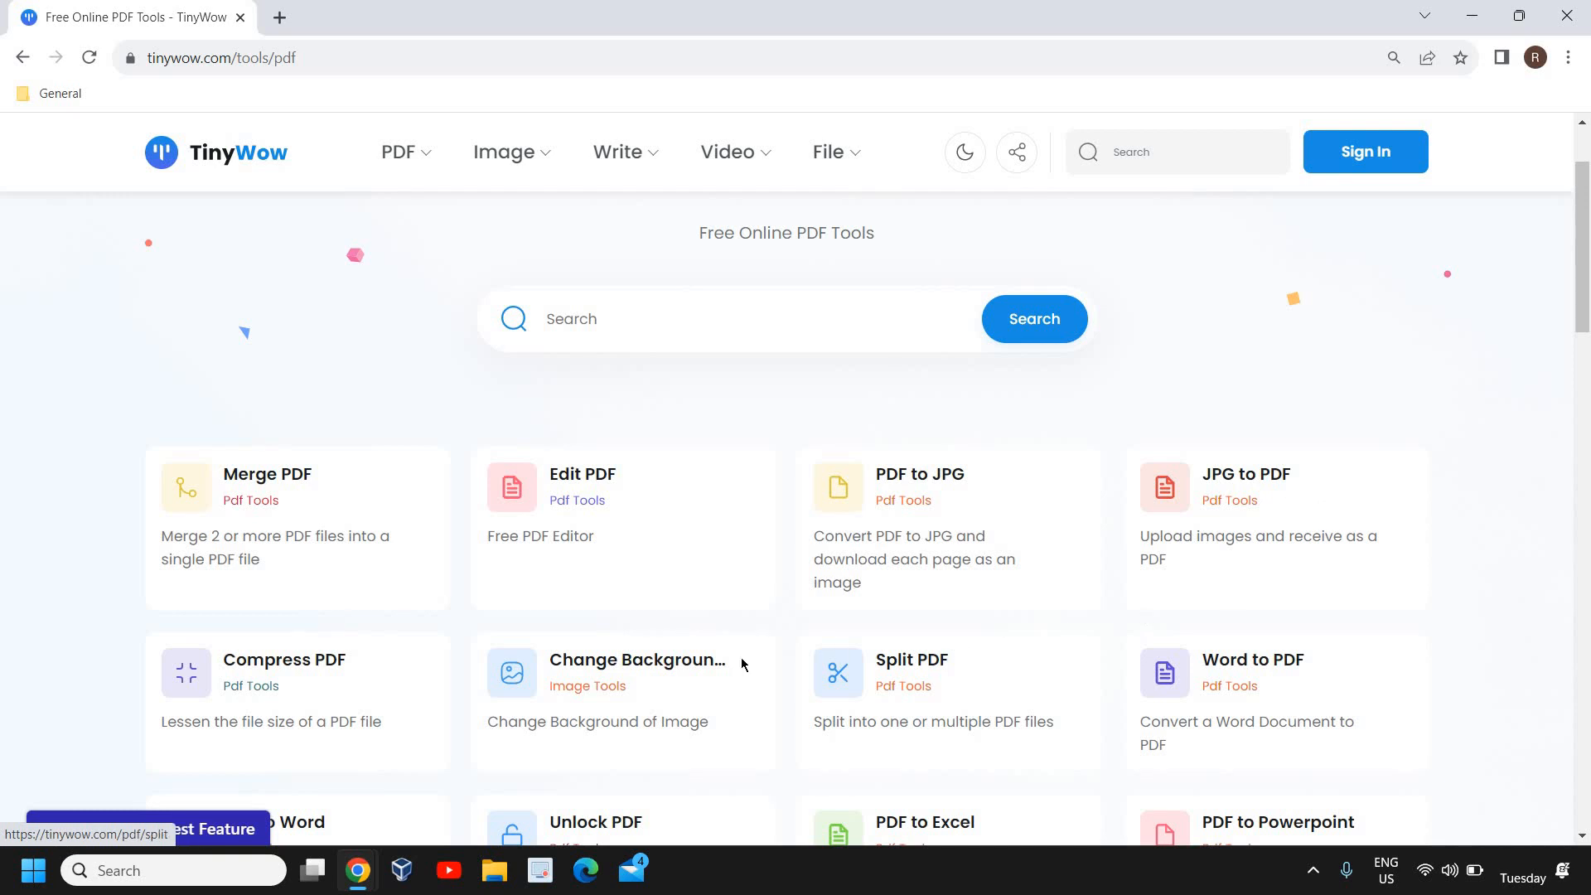
{"action": "scroll", "scroll_direction": "down", "scroll_amount": 3}
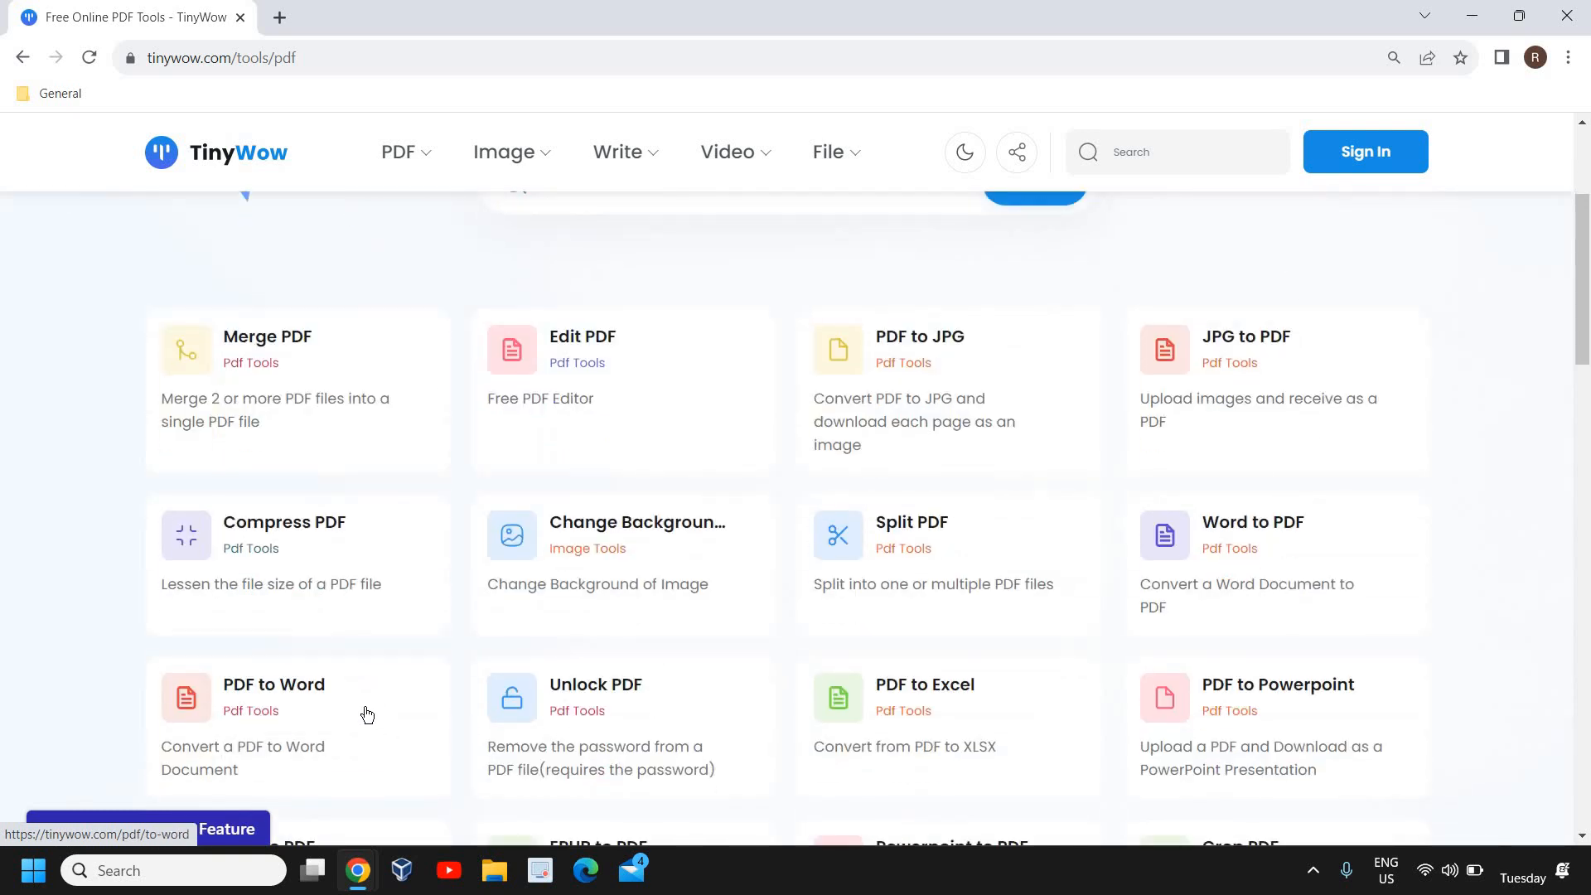
{"action": "mouse_move", "coordinate": [1149, 804]}
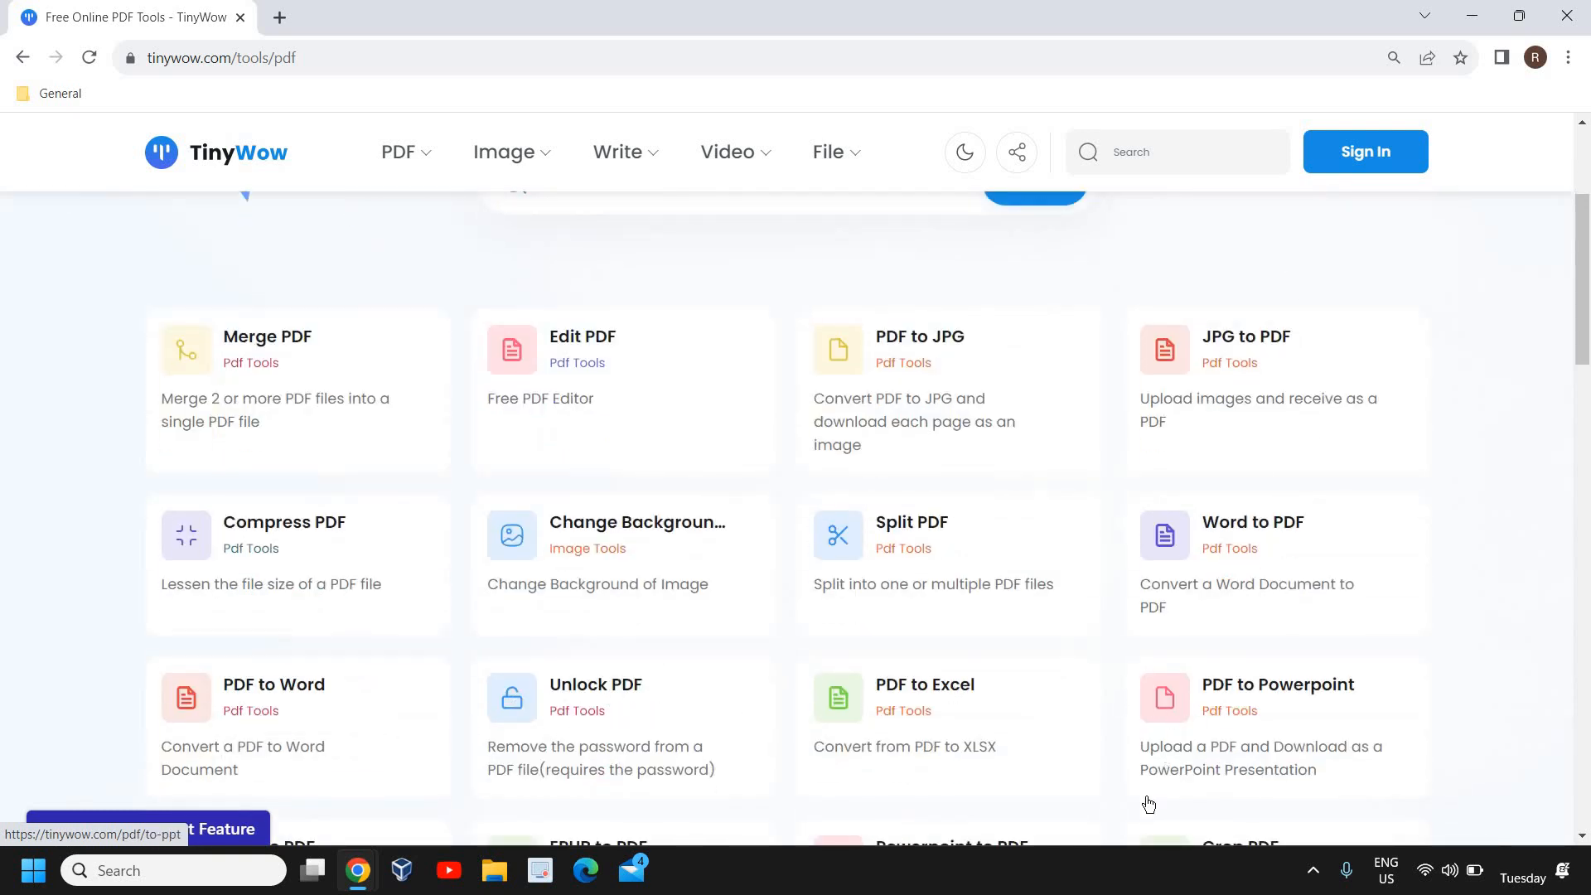
{"action": "mouse_move", "coordinate": [239, 282]}
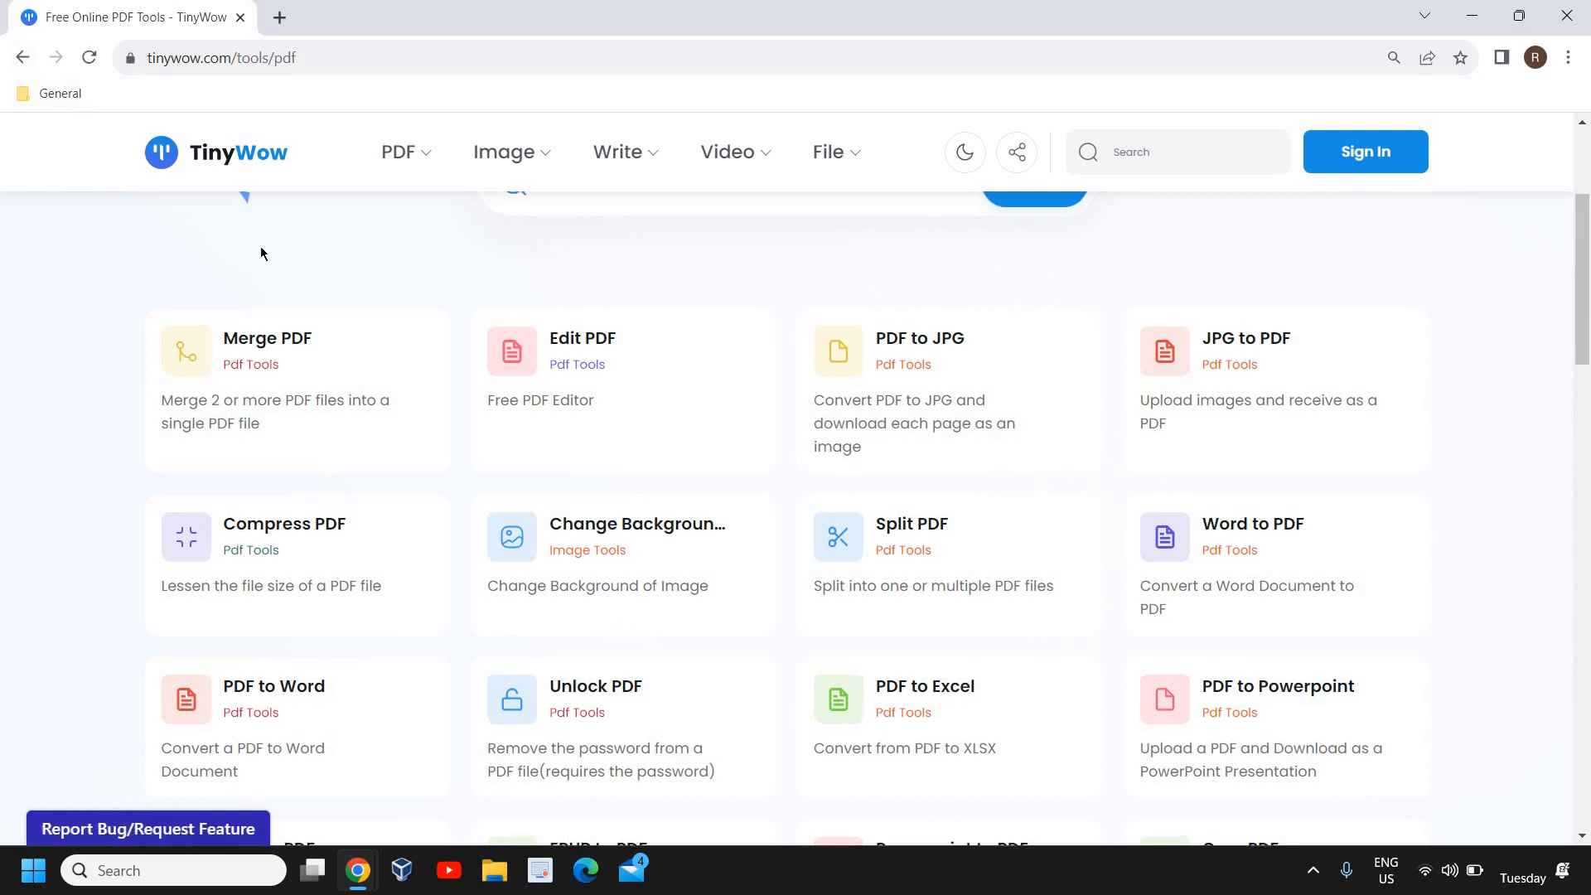
Browse the Image Tools catalogue — Remove Background, AI Image Generator, Upscale, Unblur — and return to the top.
{"action": "left_click", "coordinate": [239, 152]}
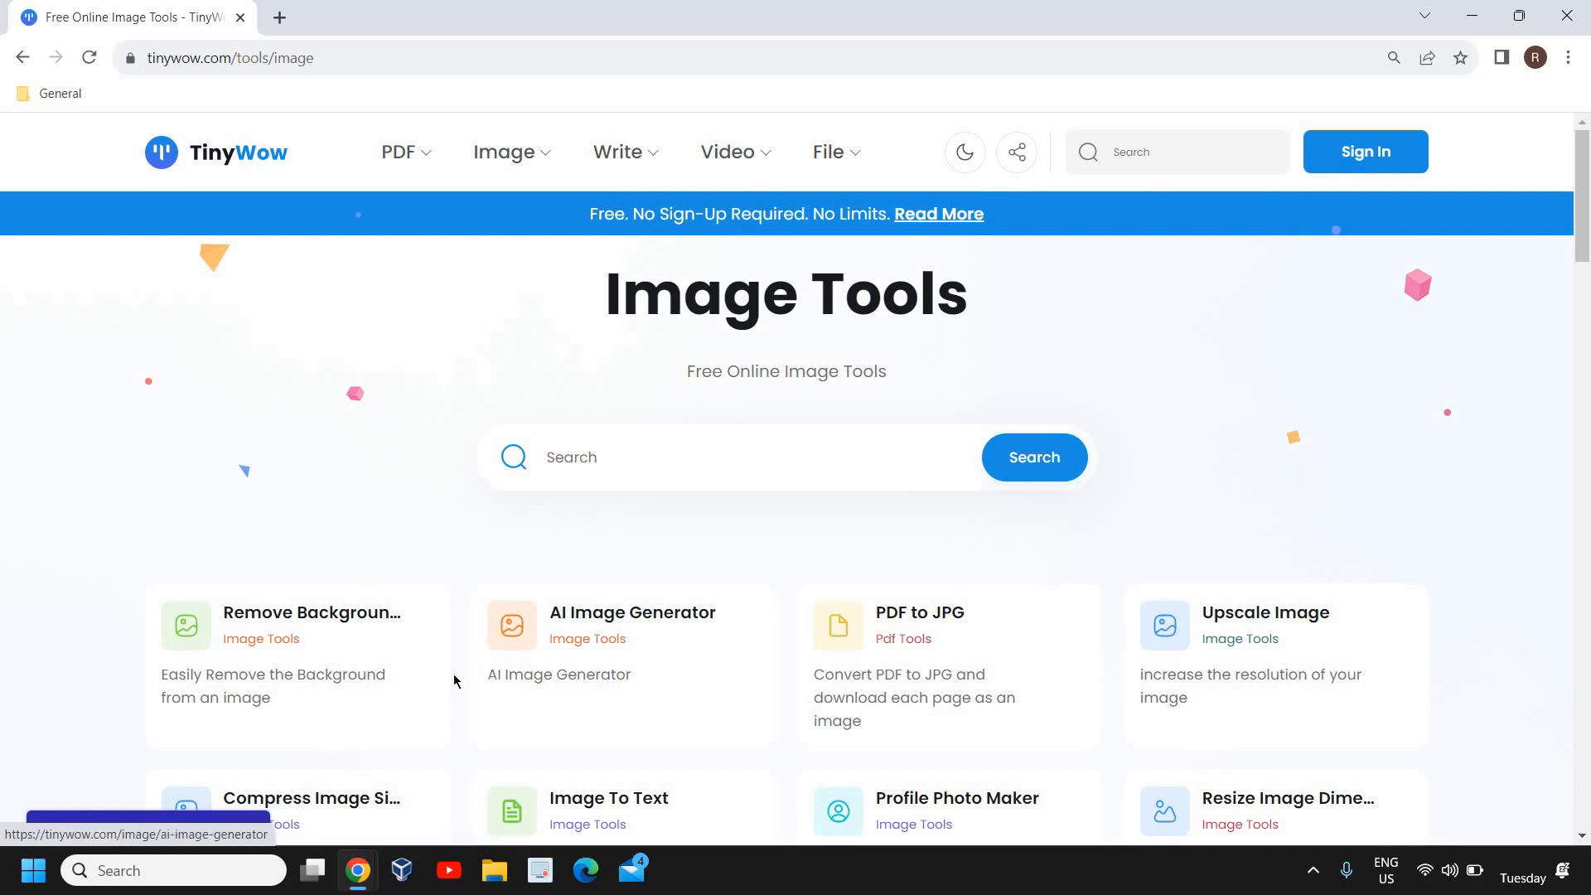
{"action": "mouse_move", "coordinate": [690, 698]}
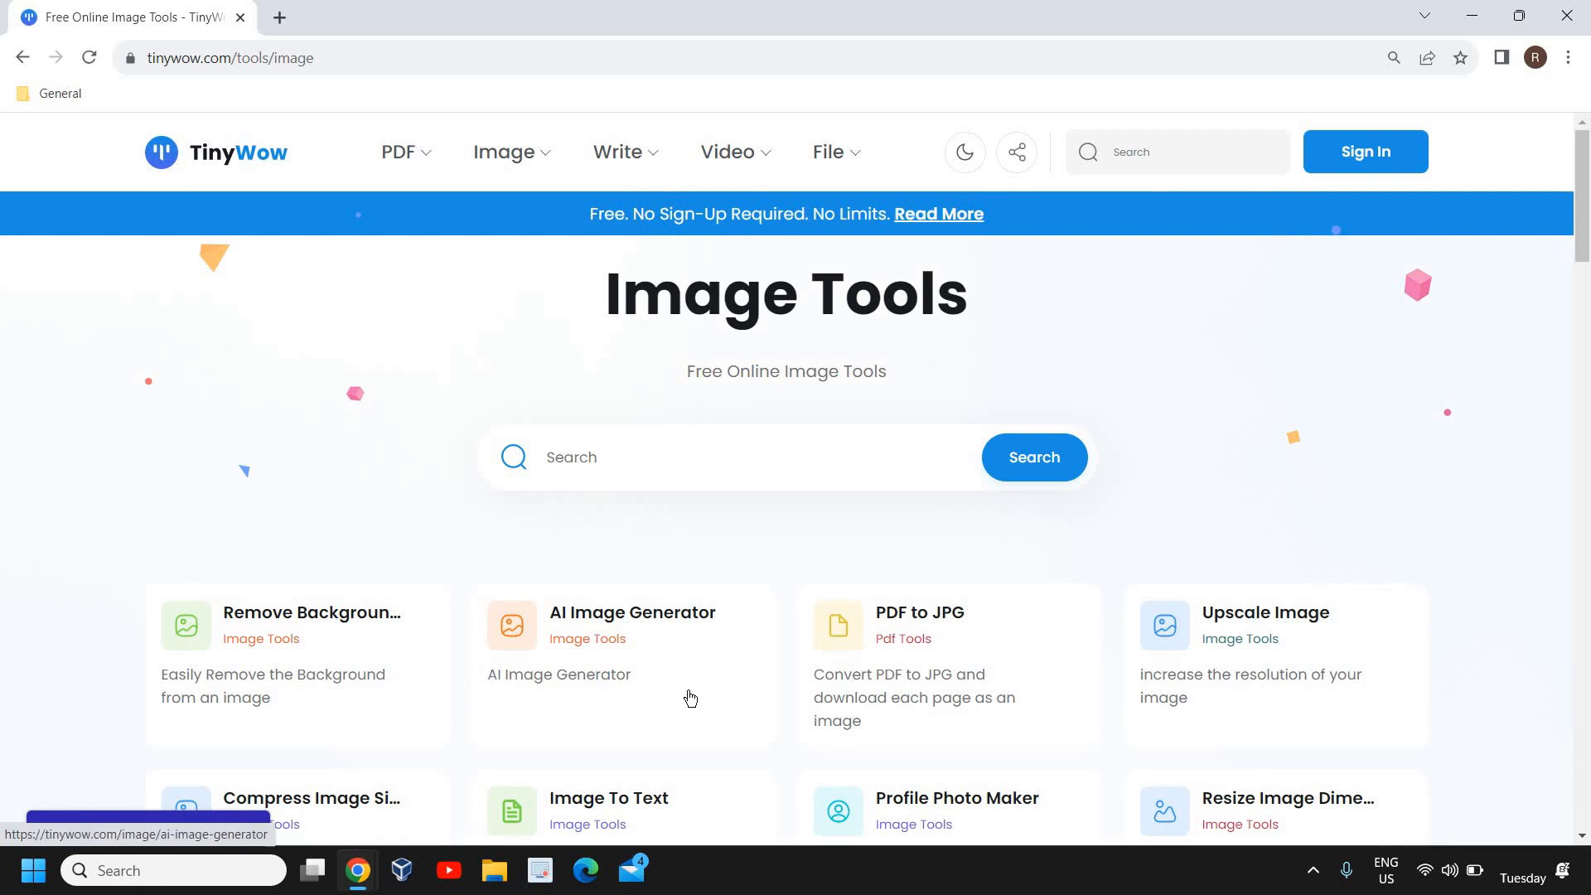
{"action": "scroll", "scroll_direction": "down", "scroll_amount": 3}
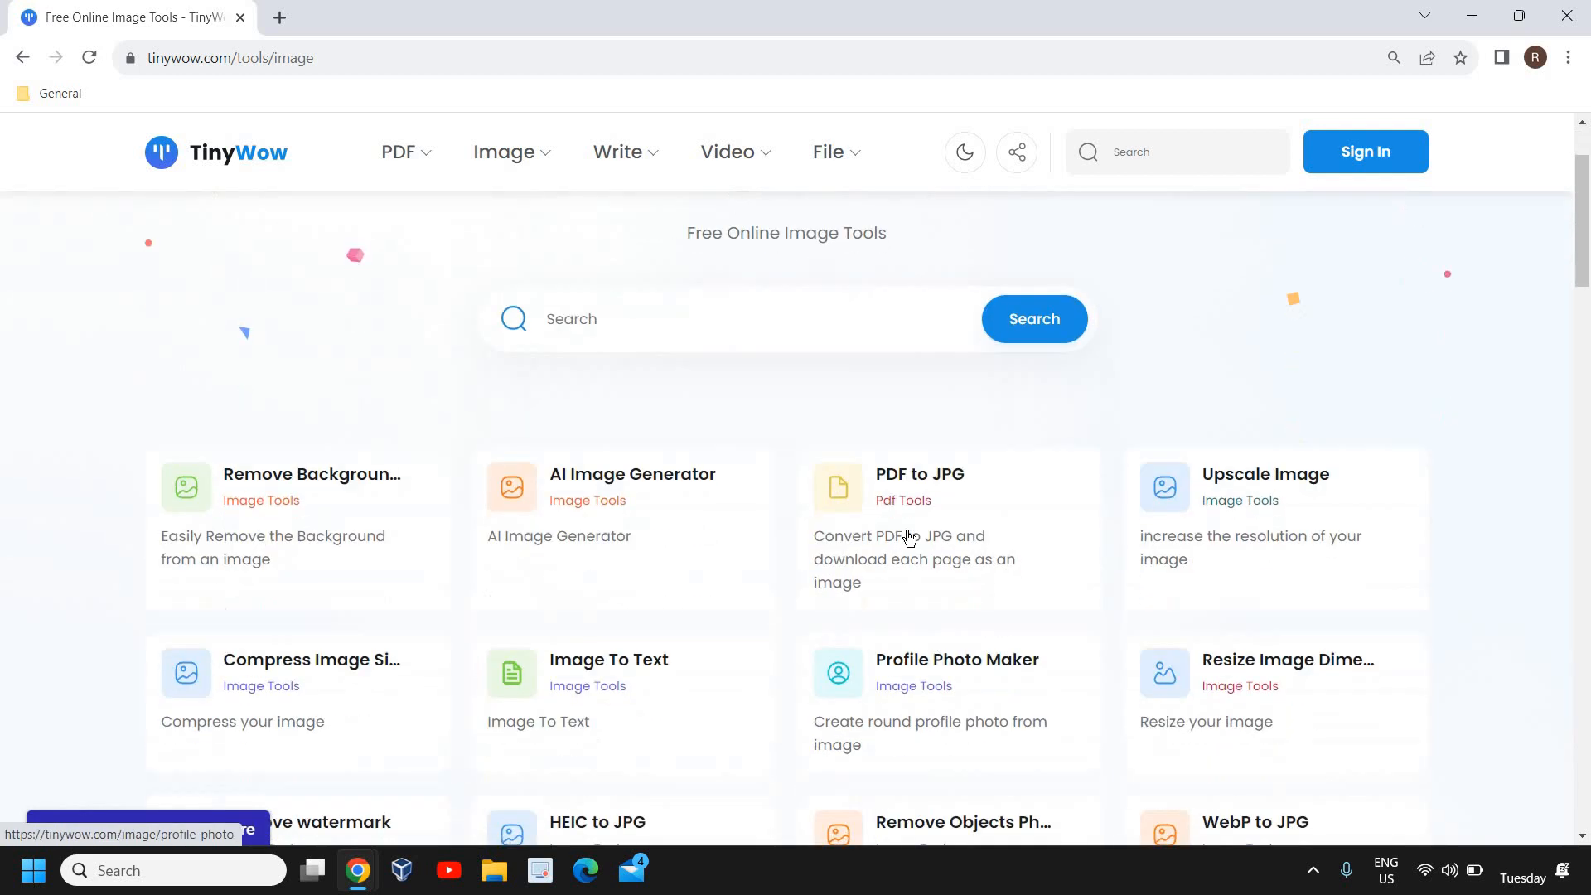
{"action": "mouse_move", "coordinate": [1281, 517]}
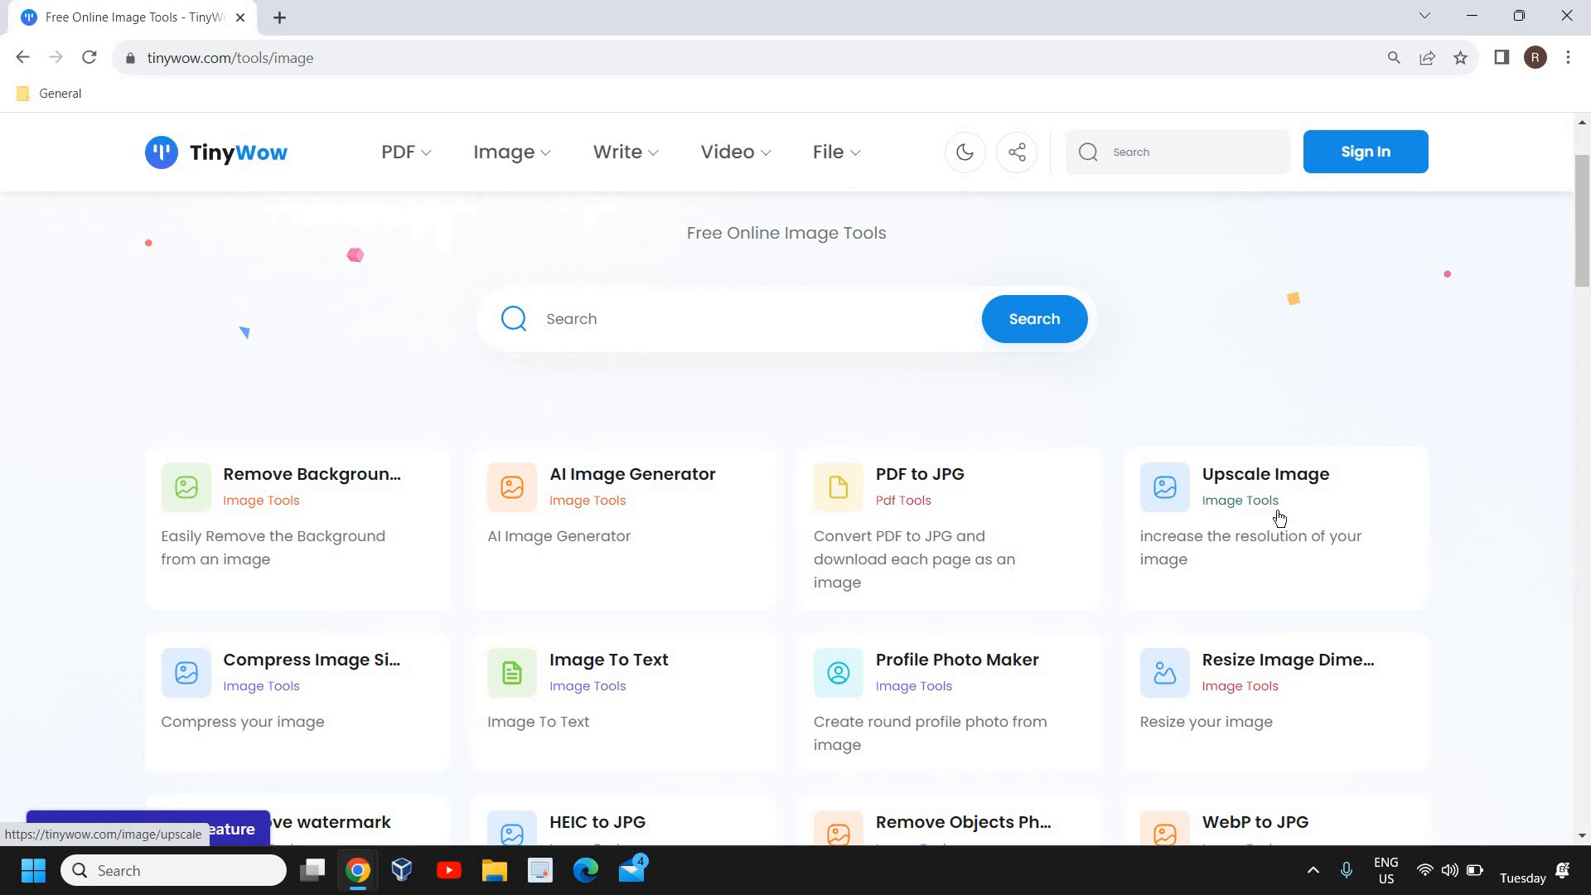
{"action": "mouse_move", "coordinate": [862, 699]}
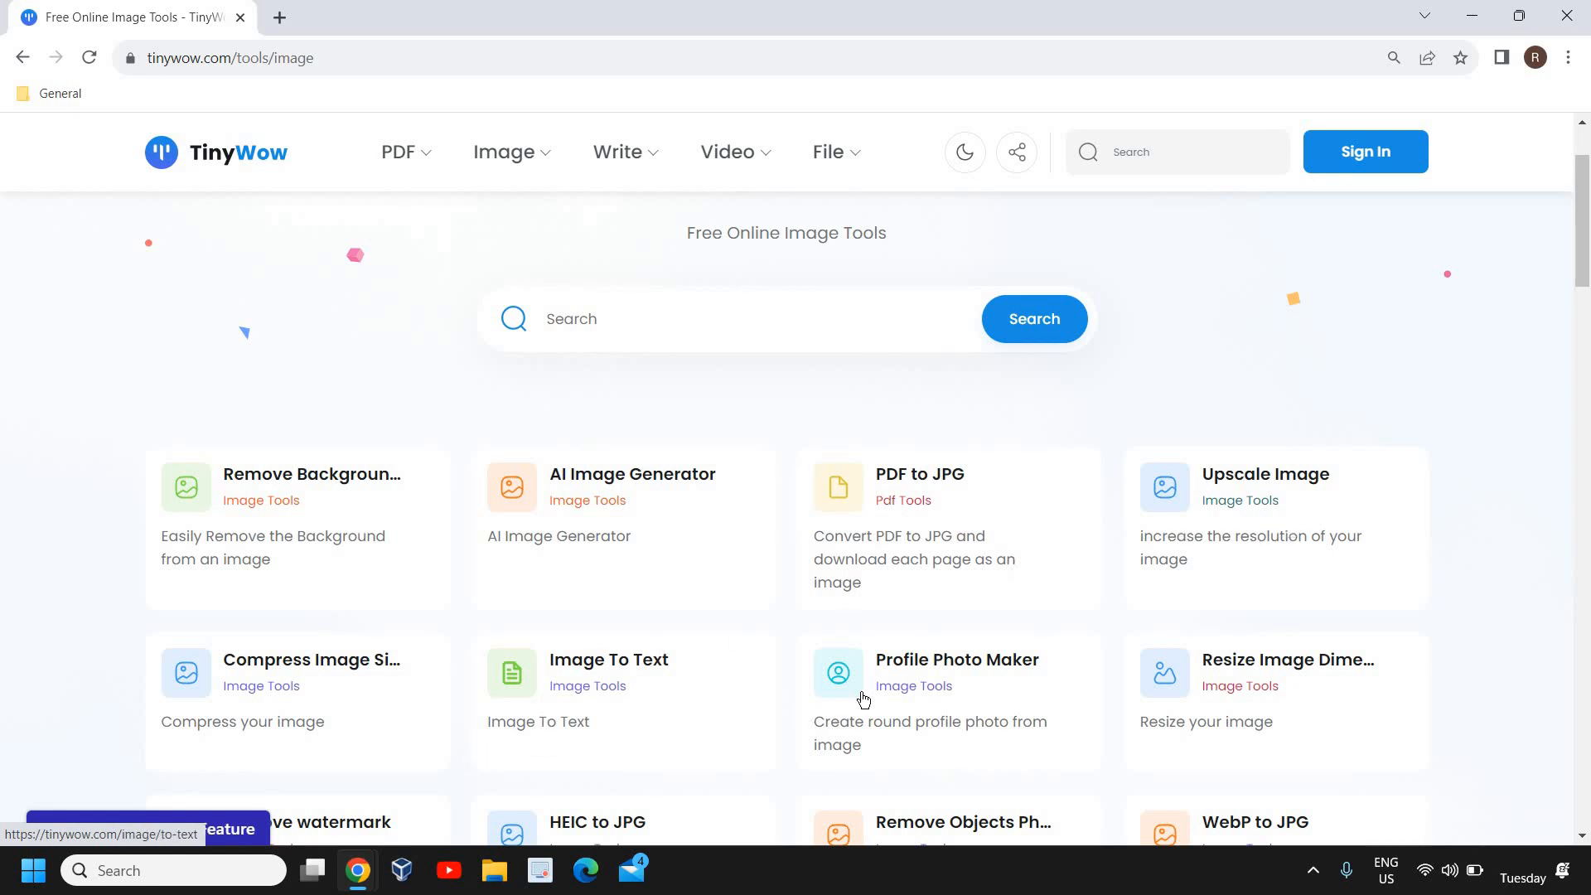
{"action": "scroll", "scroll_direction": "down", "scroll_amount": 3}
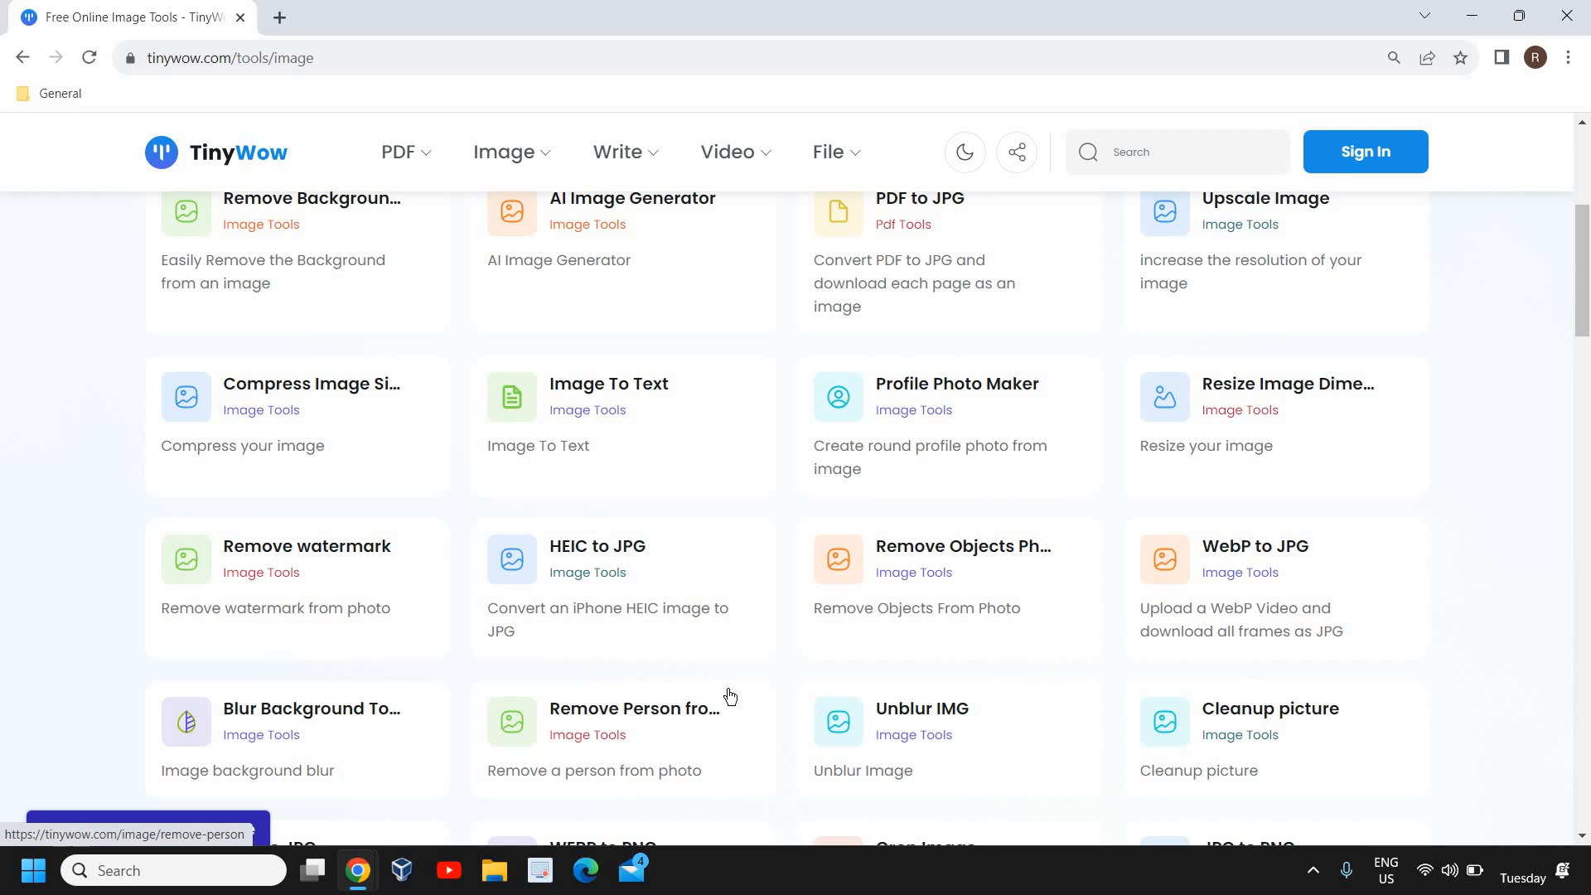
{"action": "mouse_move", "coordinate": [832, 604]}
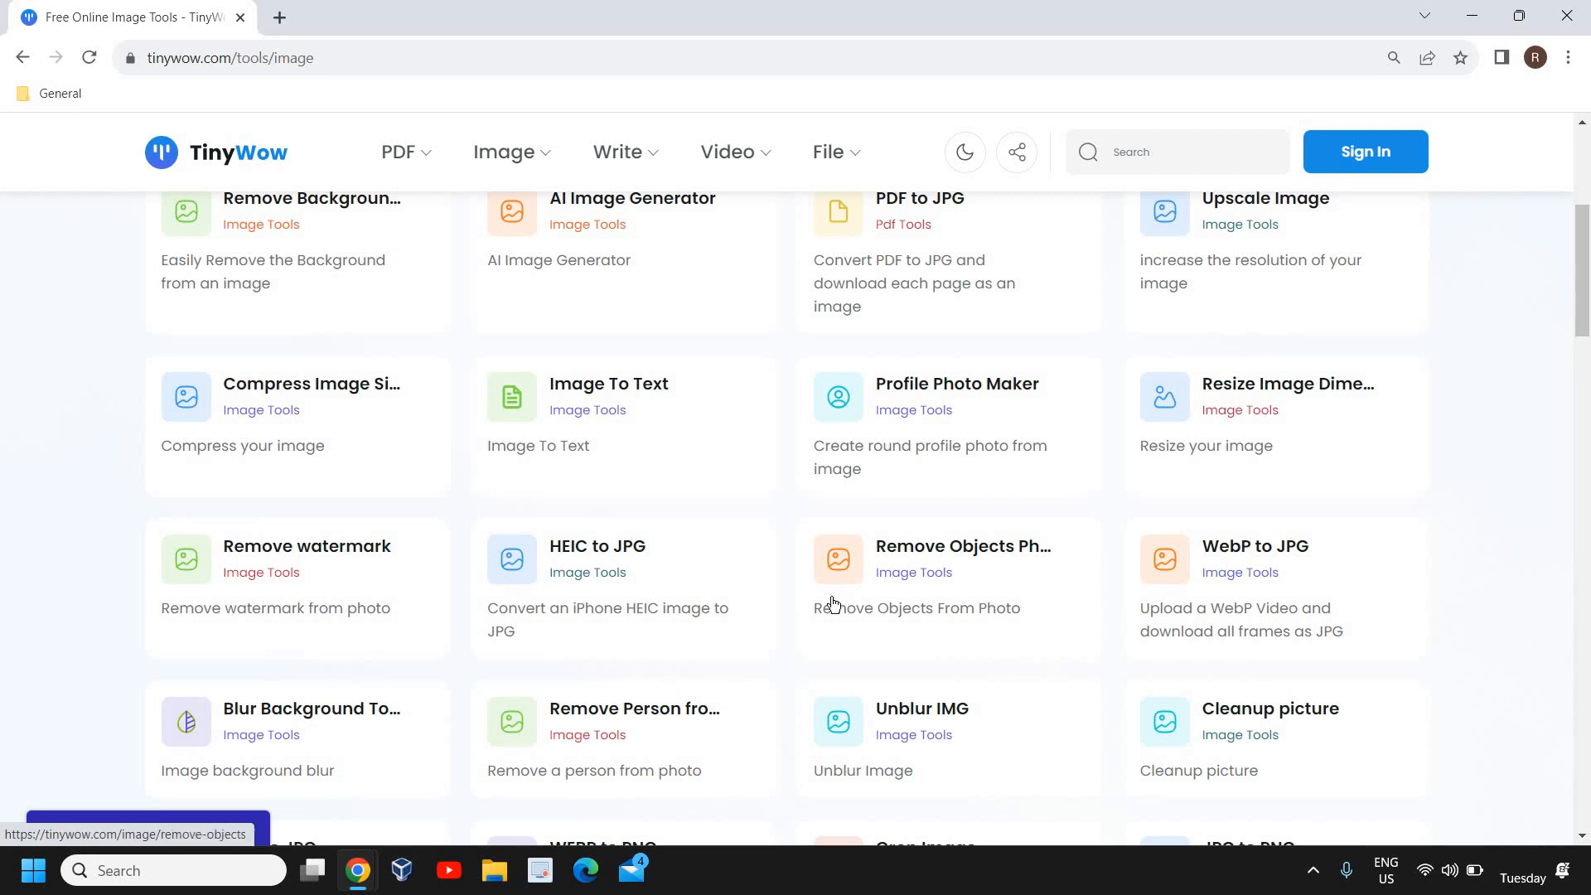
{"action": "mouse_move", "coordinate": [1025, 678]}
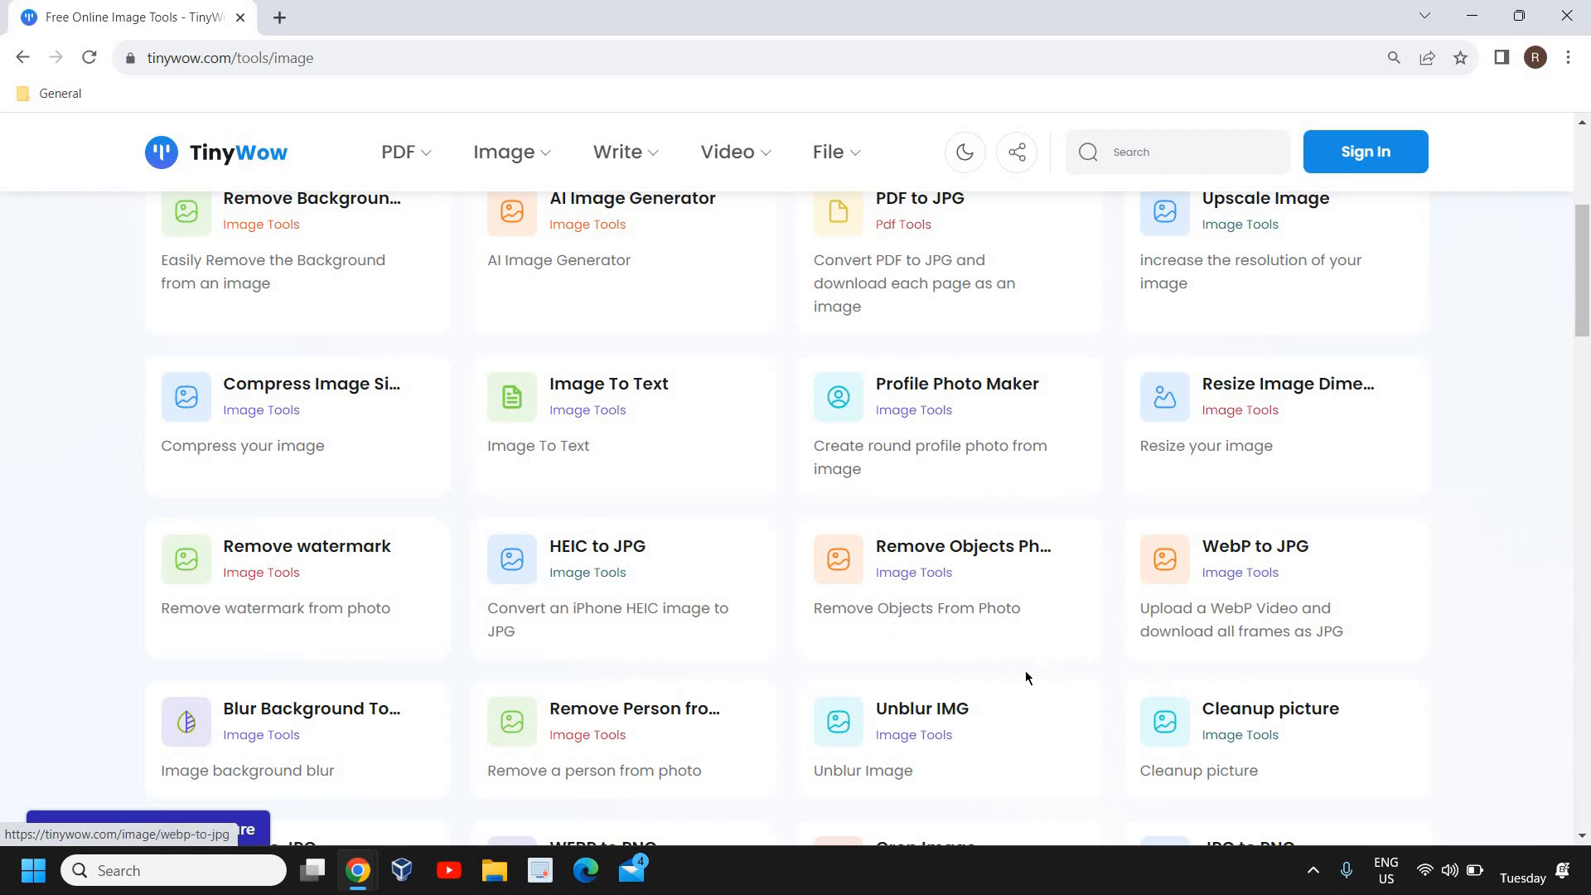
{"action": "mouse_move", "coordinate": [1314, 600]}
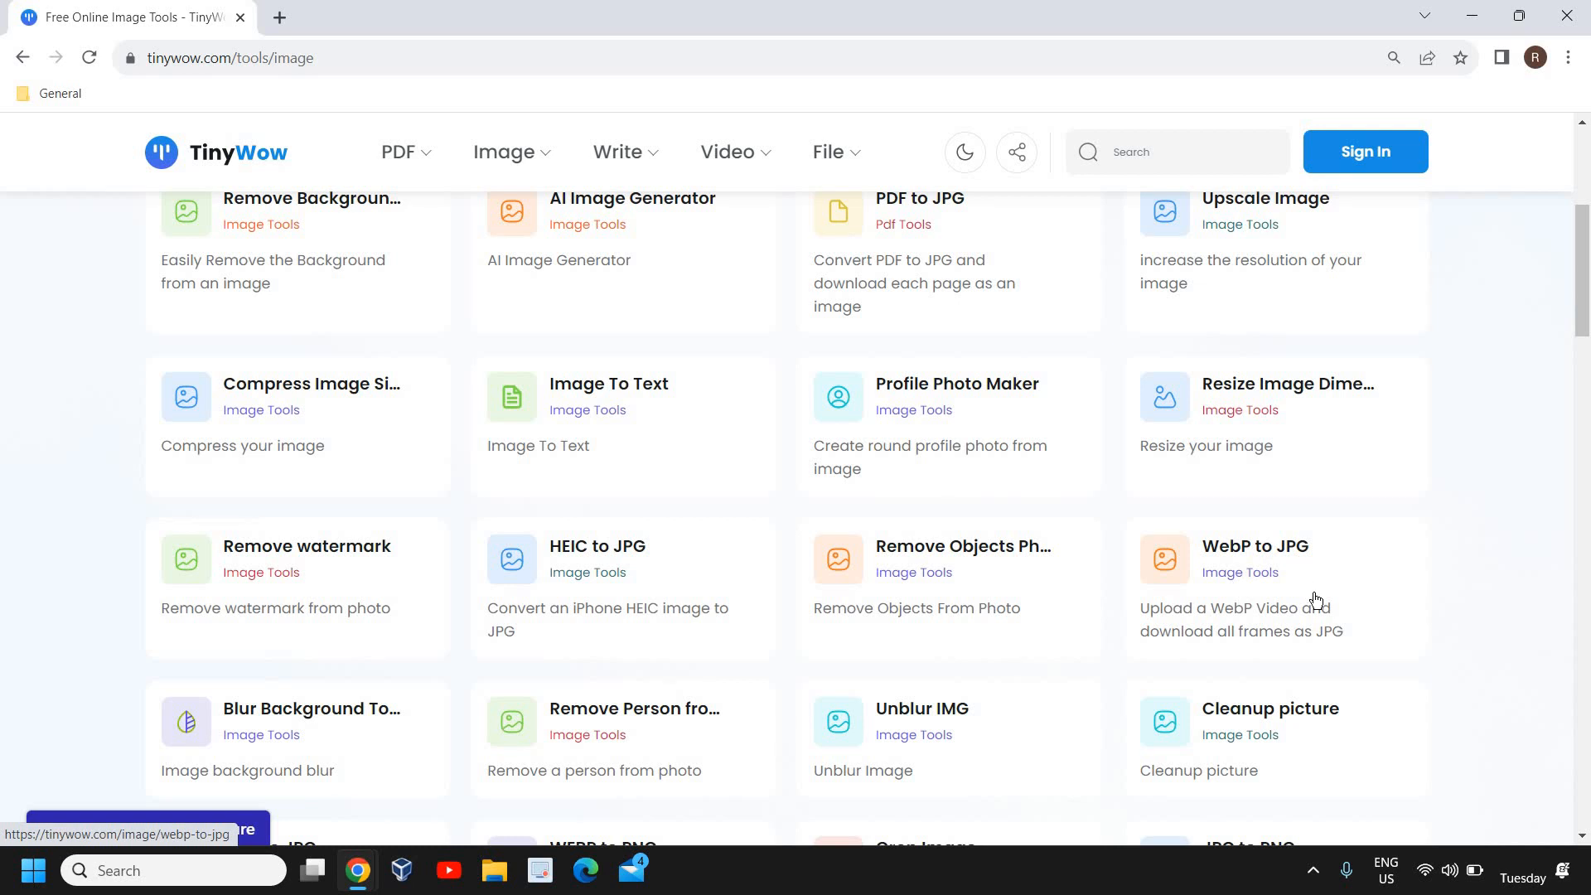
{"action": "mouse_move", "coordinate": [978, 757]}
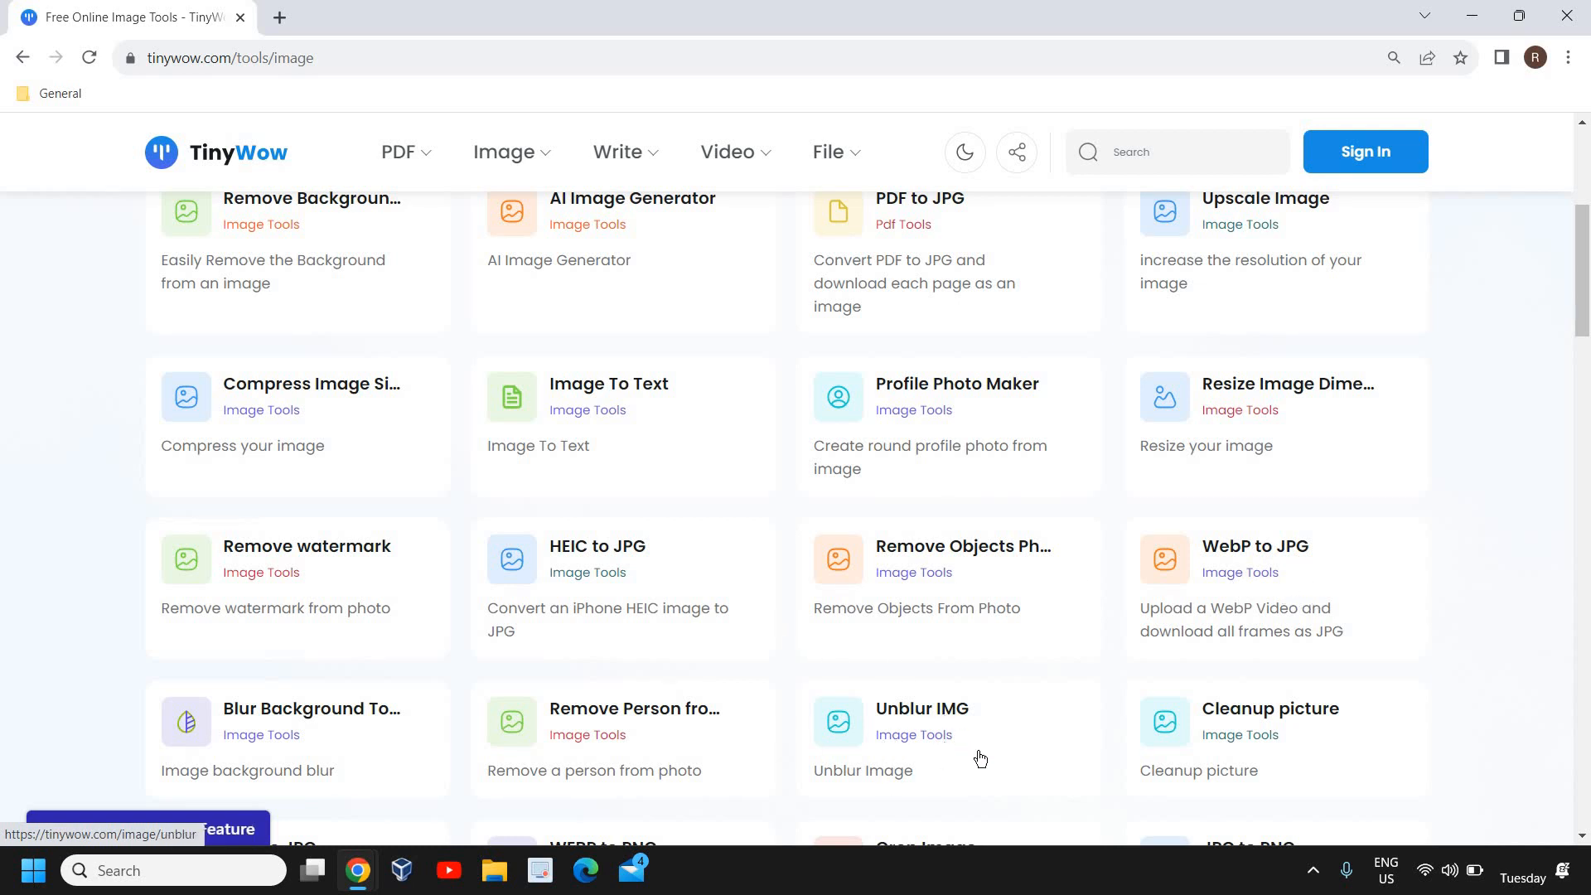
{"action": "mouse_move", "coordinate": [1284, 757]}
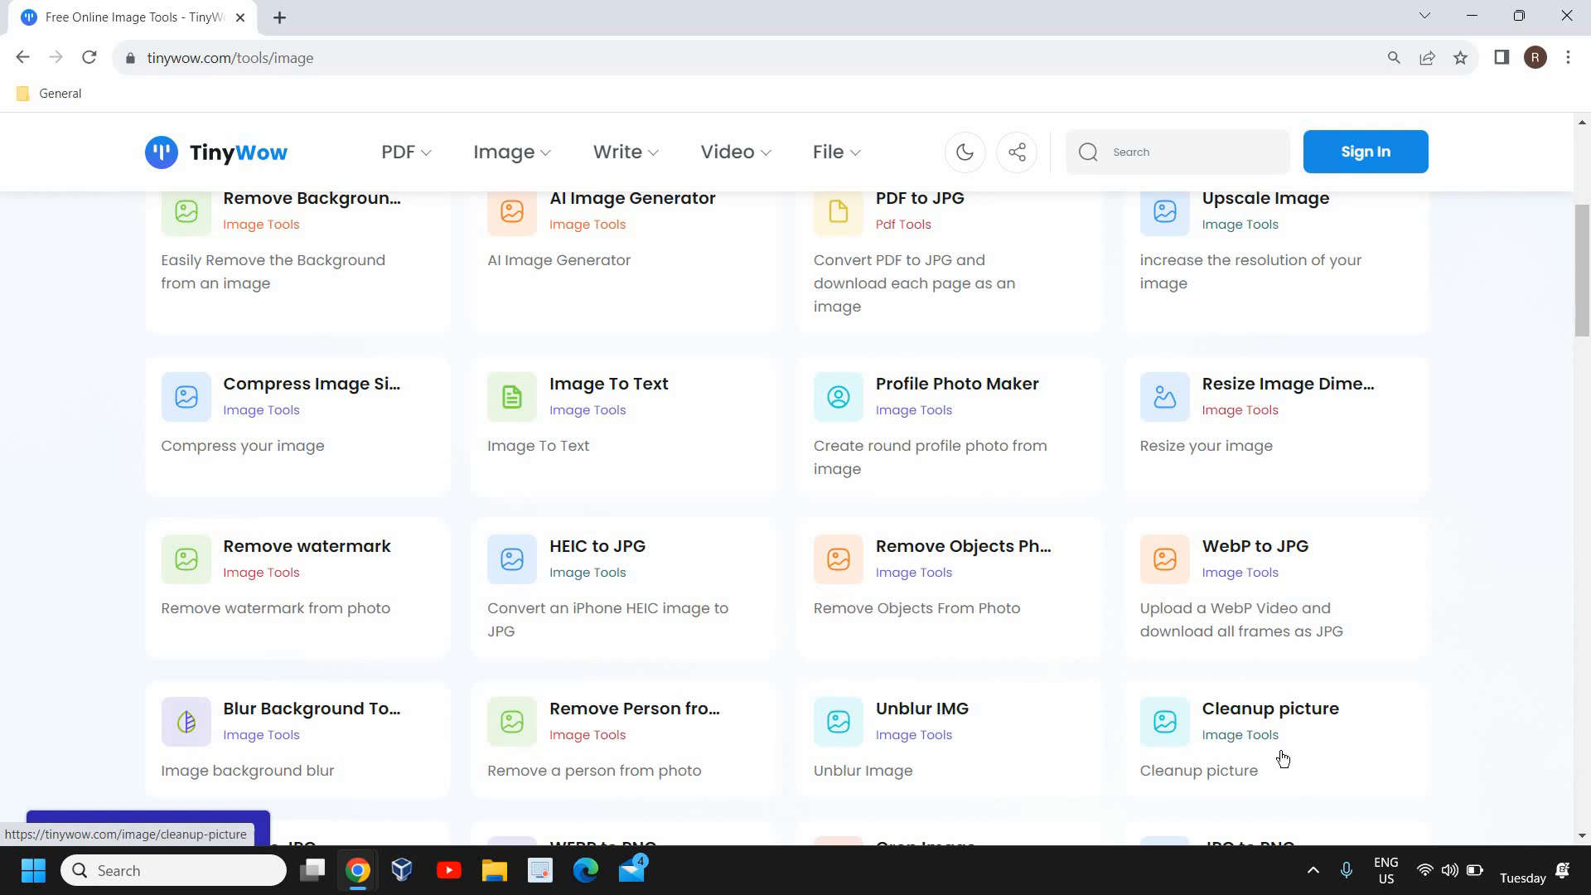
{"action": "scroll", "scroll_direction": "up", "scroll_amount": 3}
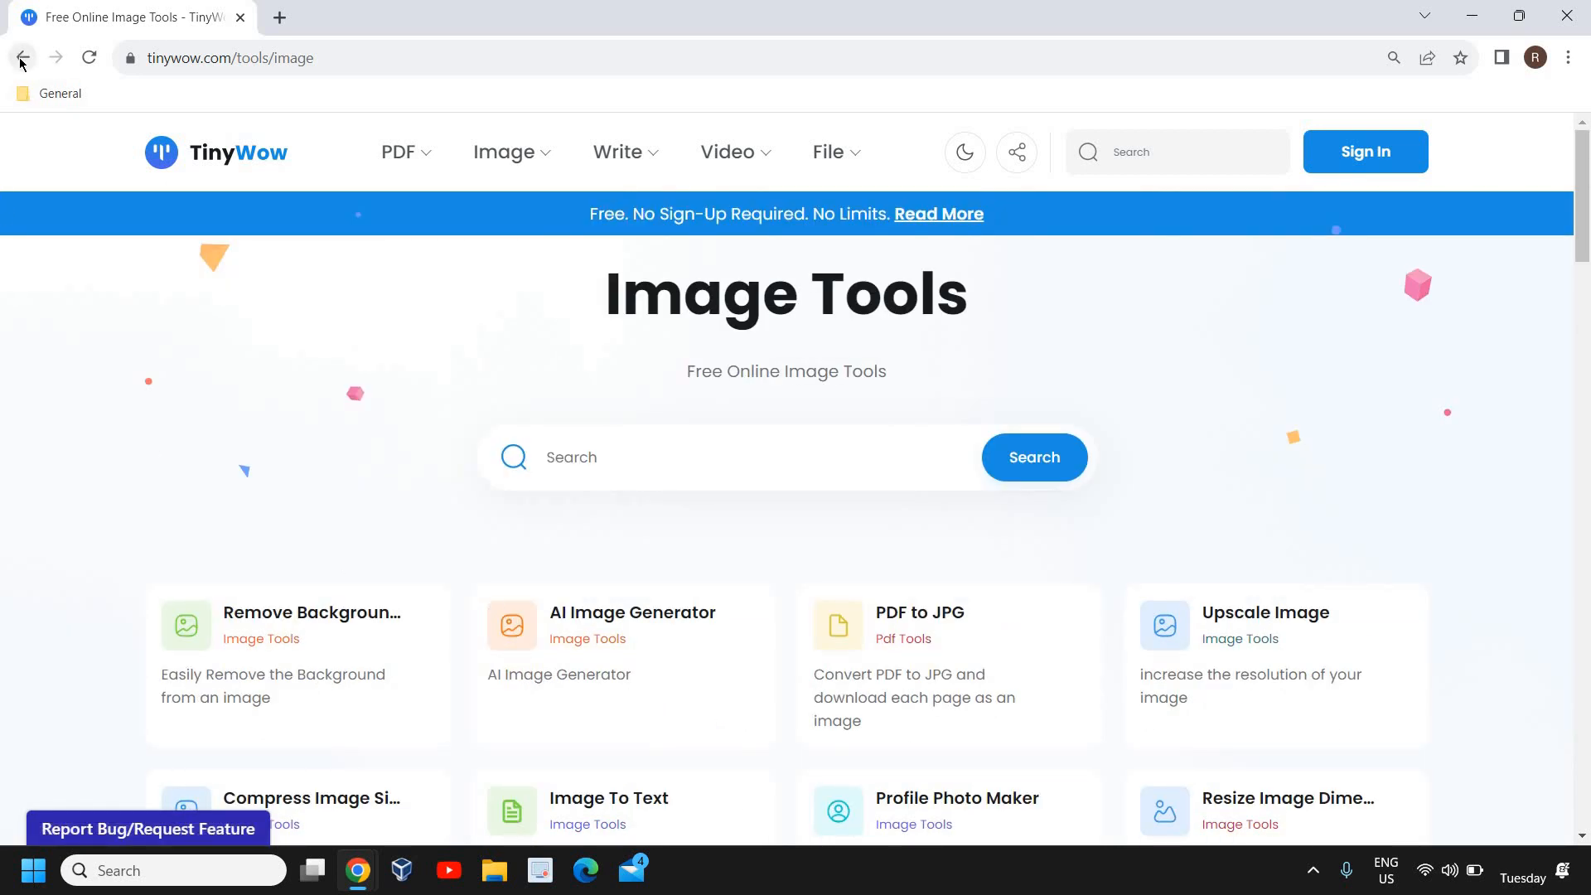
{"action": "left_click", "coordinate": [21, 58]}
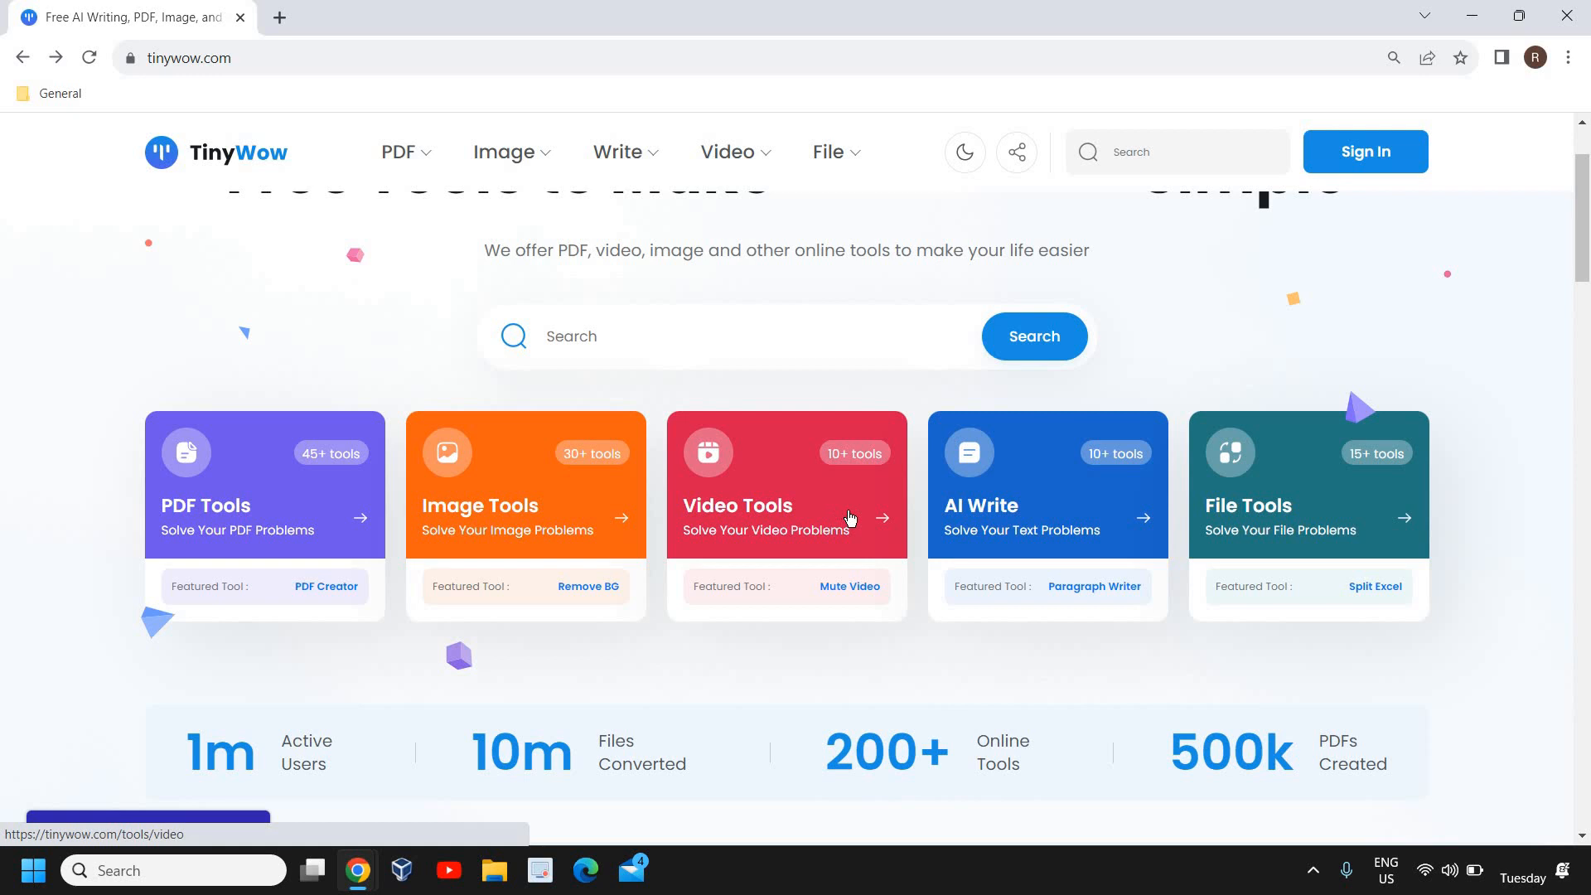
{"action": "mouse_move", "coordinate": [1308, 526]}
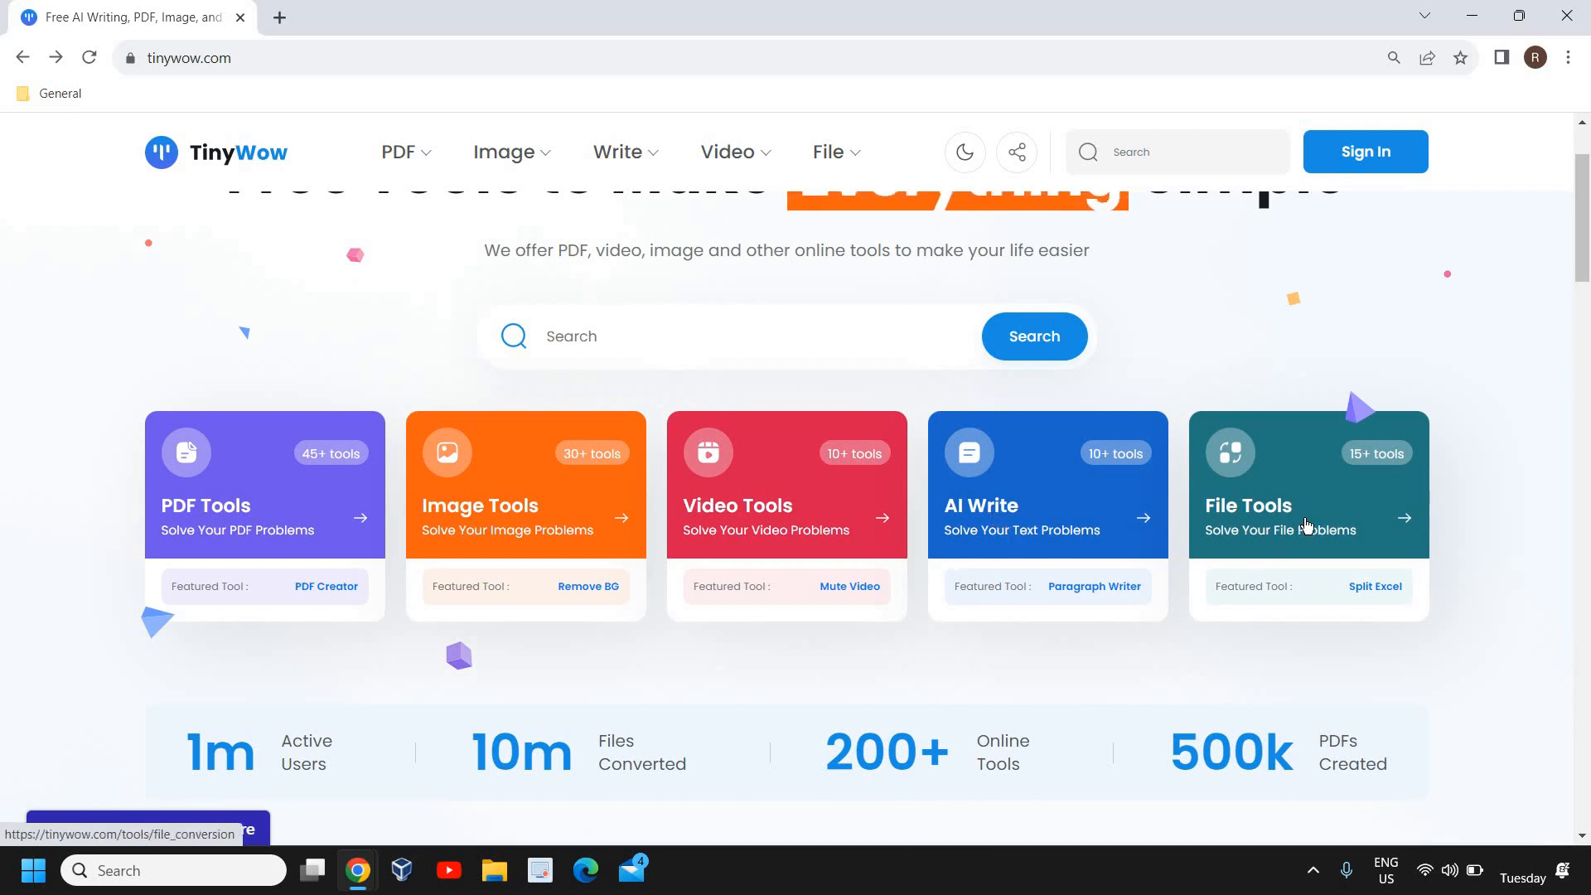
{"action": "scroll", "scroll_direction": "down", "scroll_amount": 3}
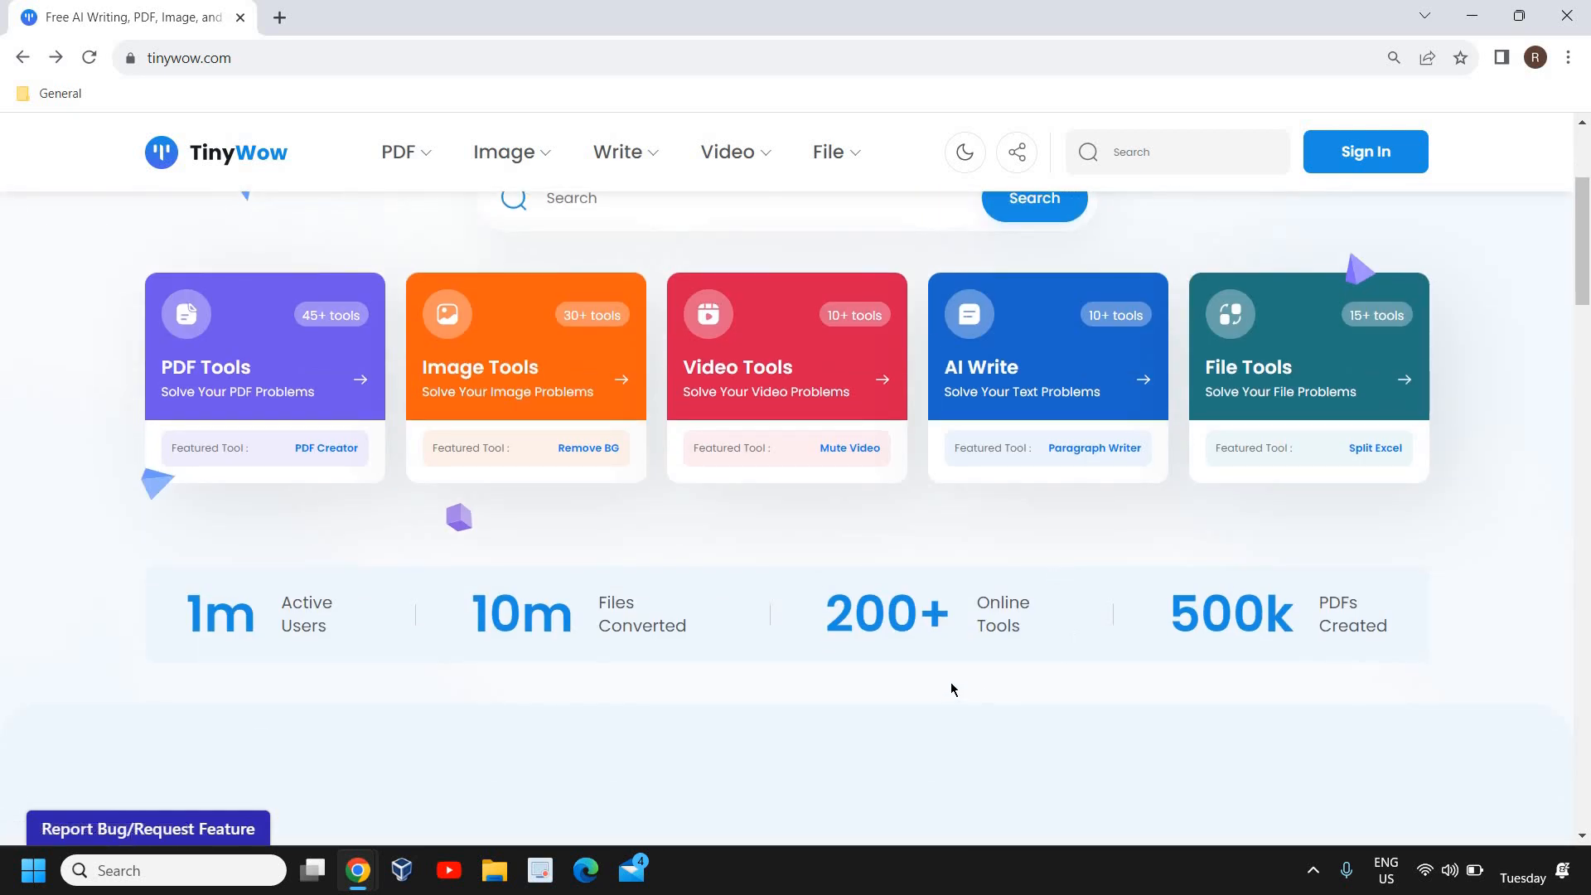
{"action": "mouse_move", "coordinate": [277, 671]}
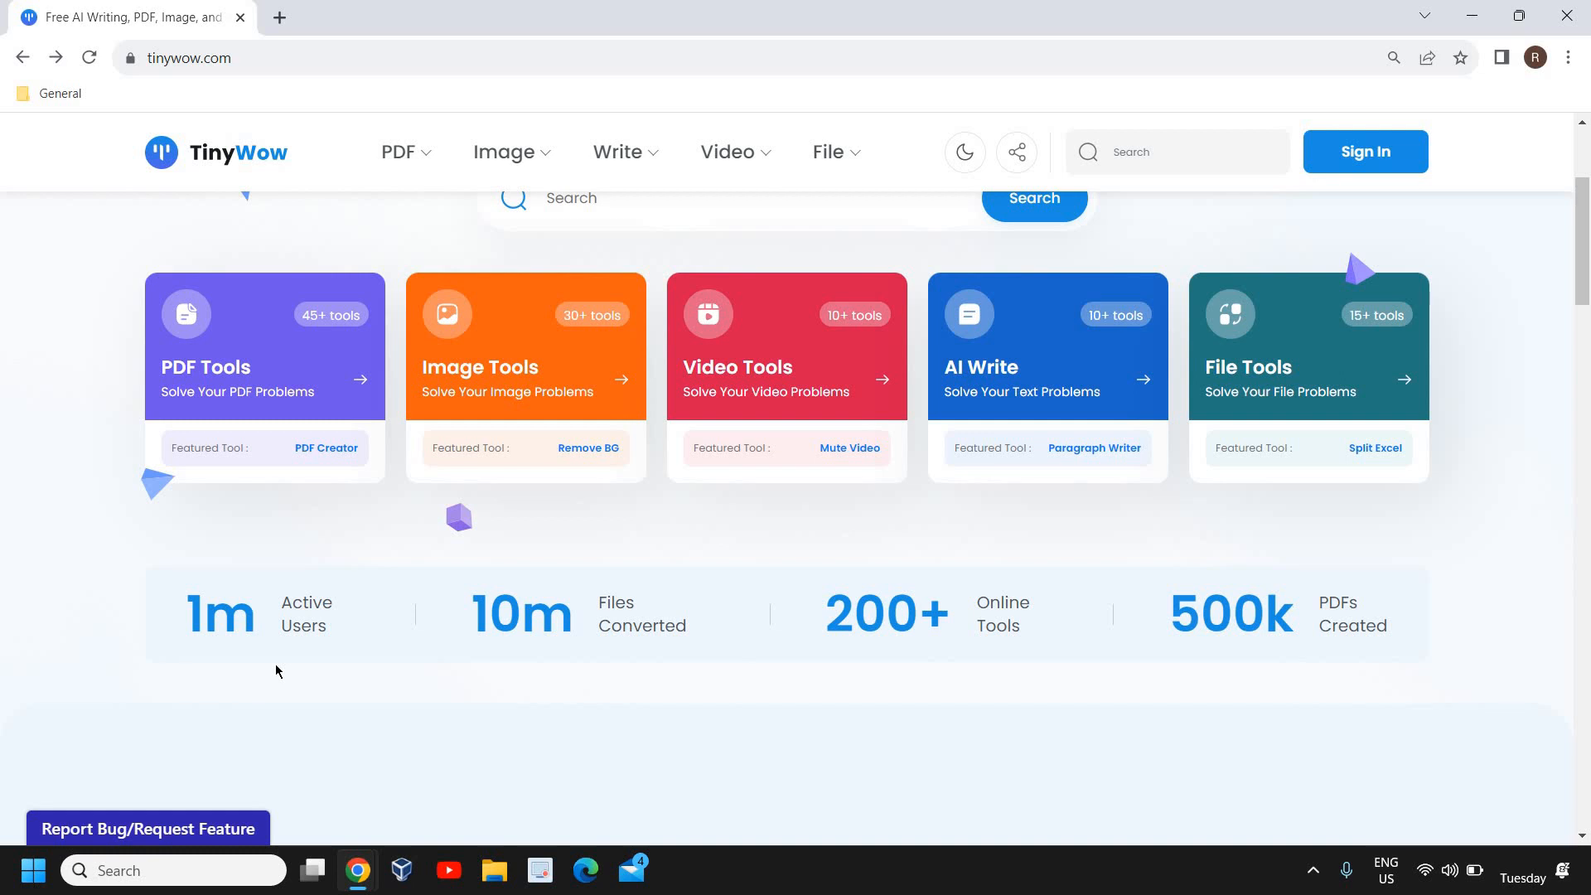
{"action": "mouse_move", "coordinate": [545, 660]}
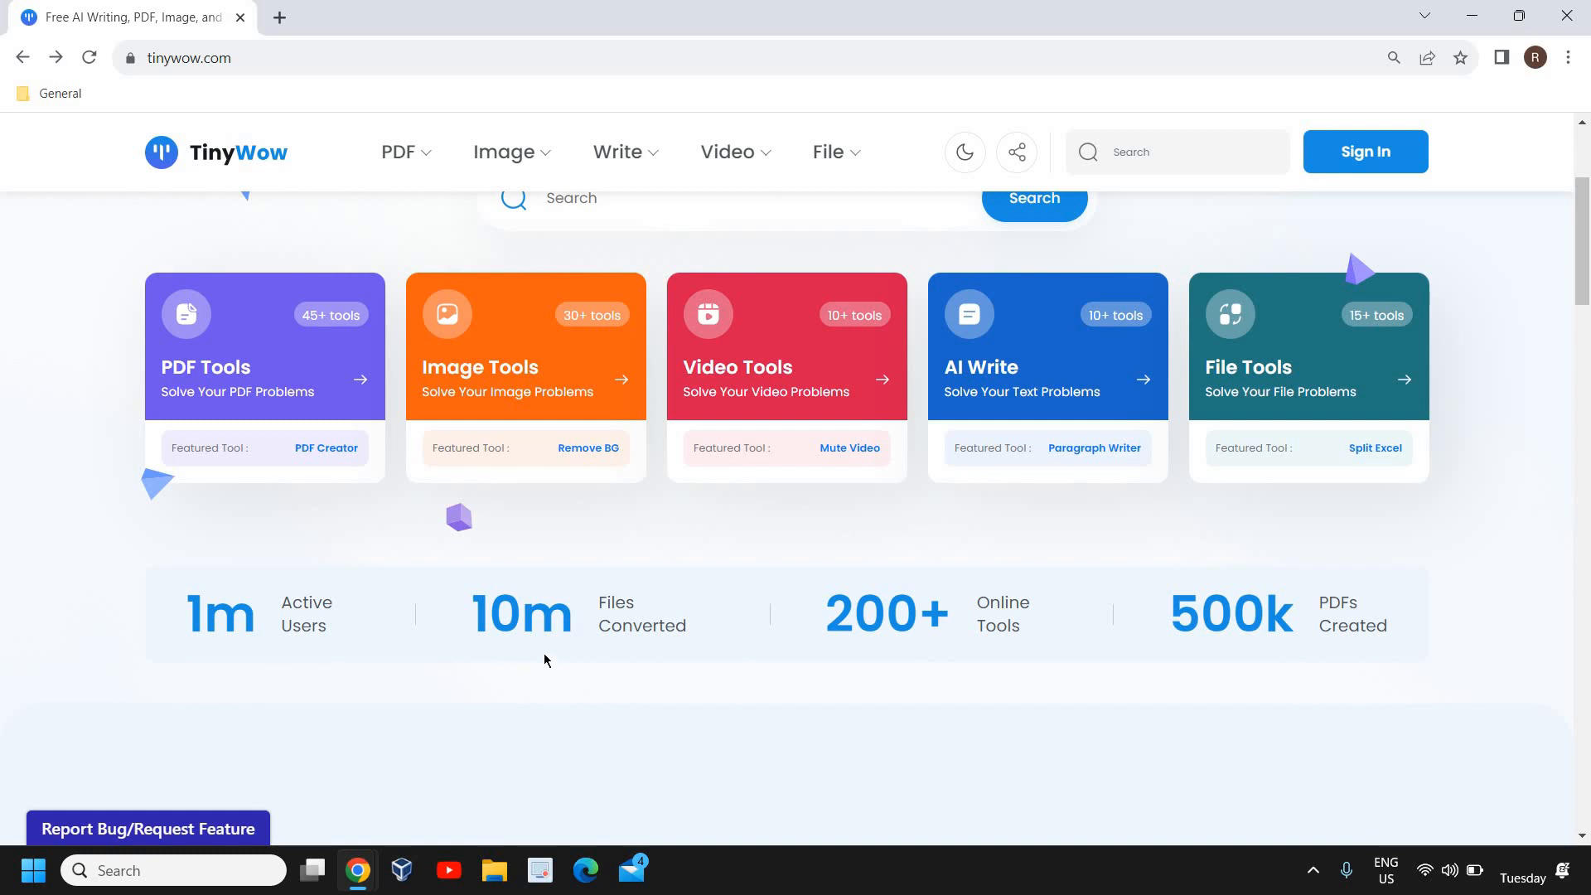
{"action": "mouse_move", "coordinate": [779, 629]}
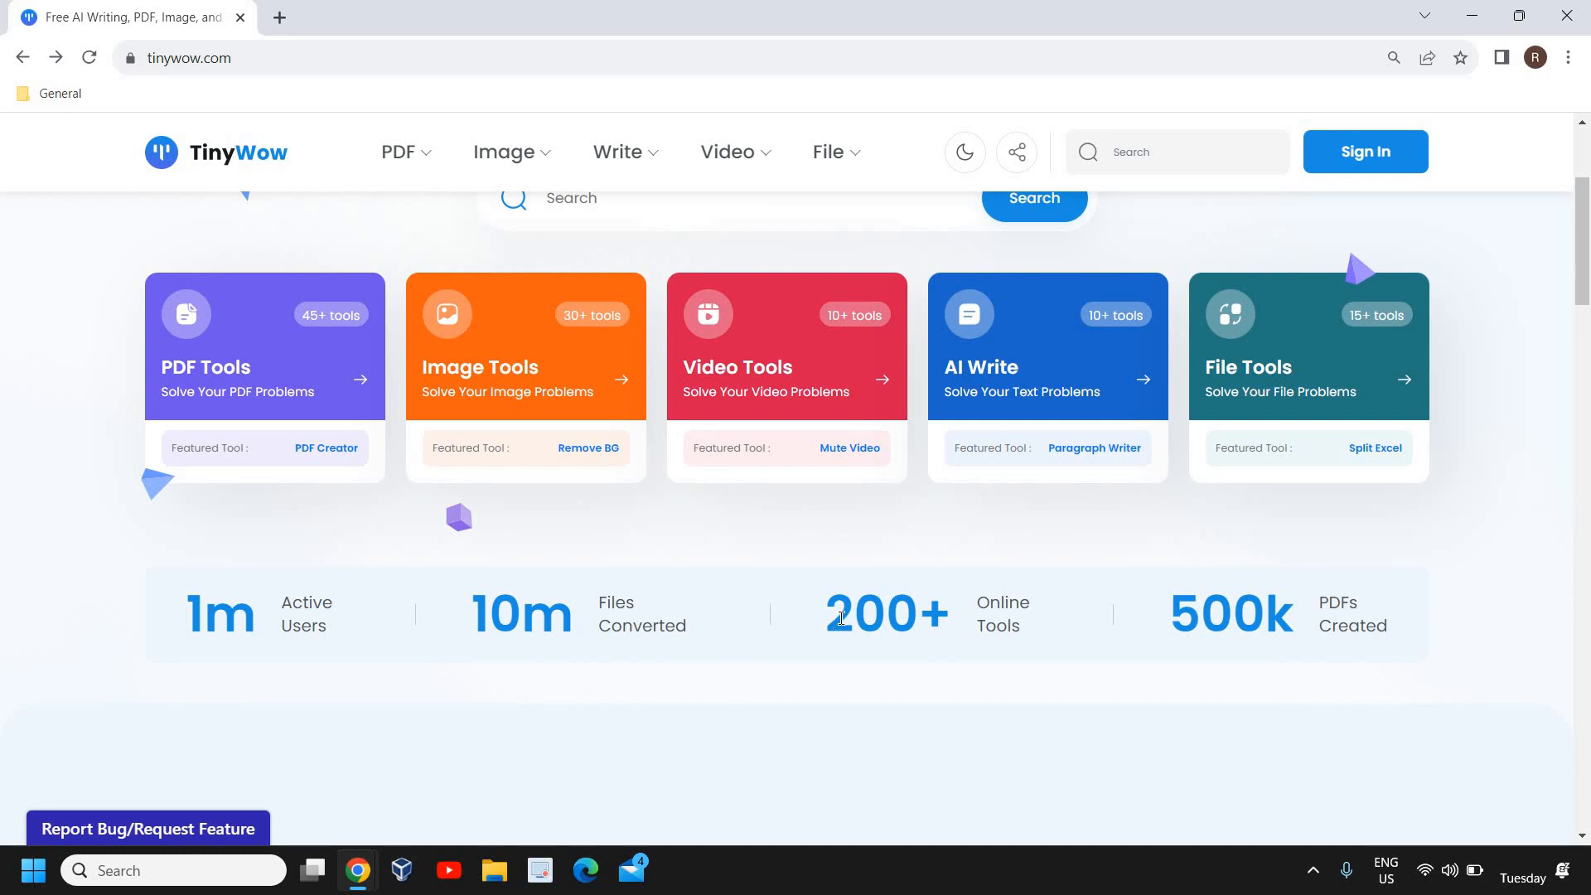
{"action": "scroll", "scroll_direction": "up", "scroll_amount": 3}
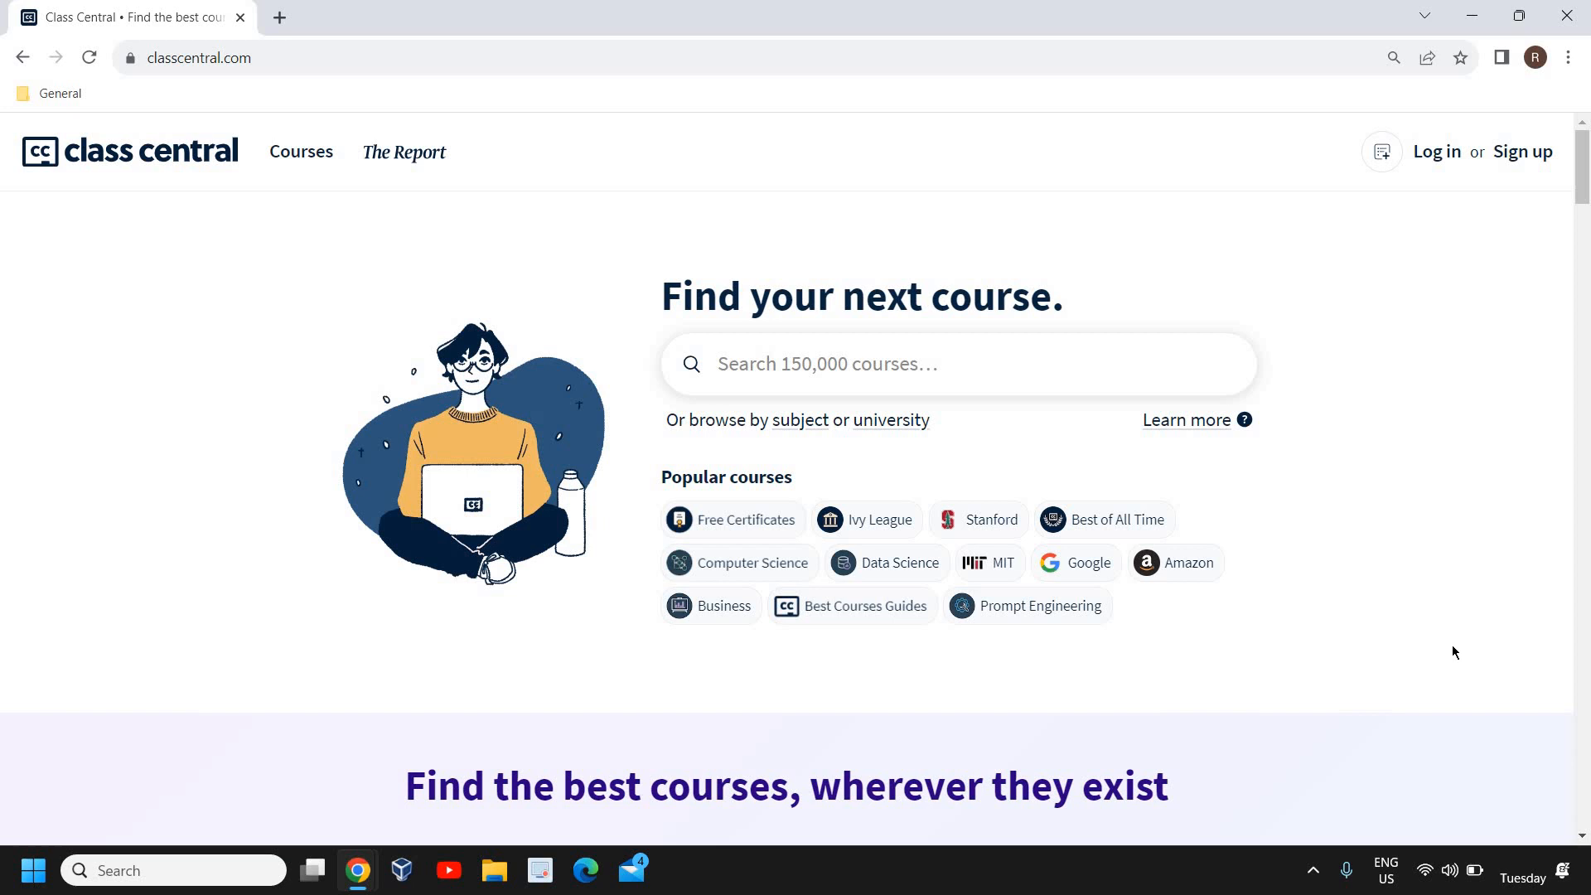
{"action": "mouse_move", "coordinate": [756, 532]}
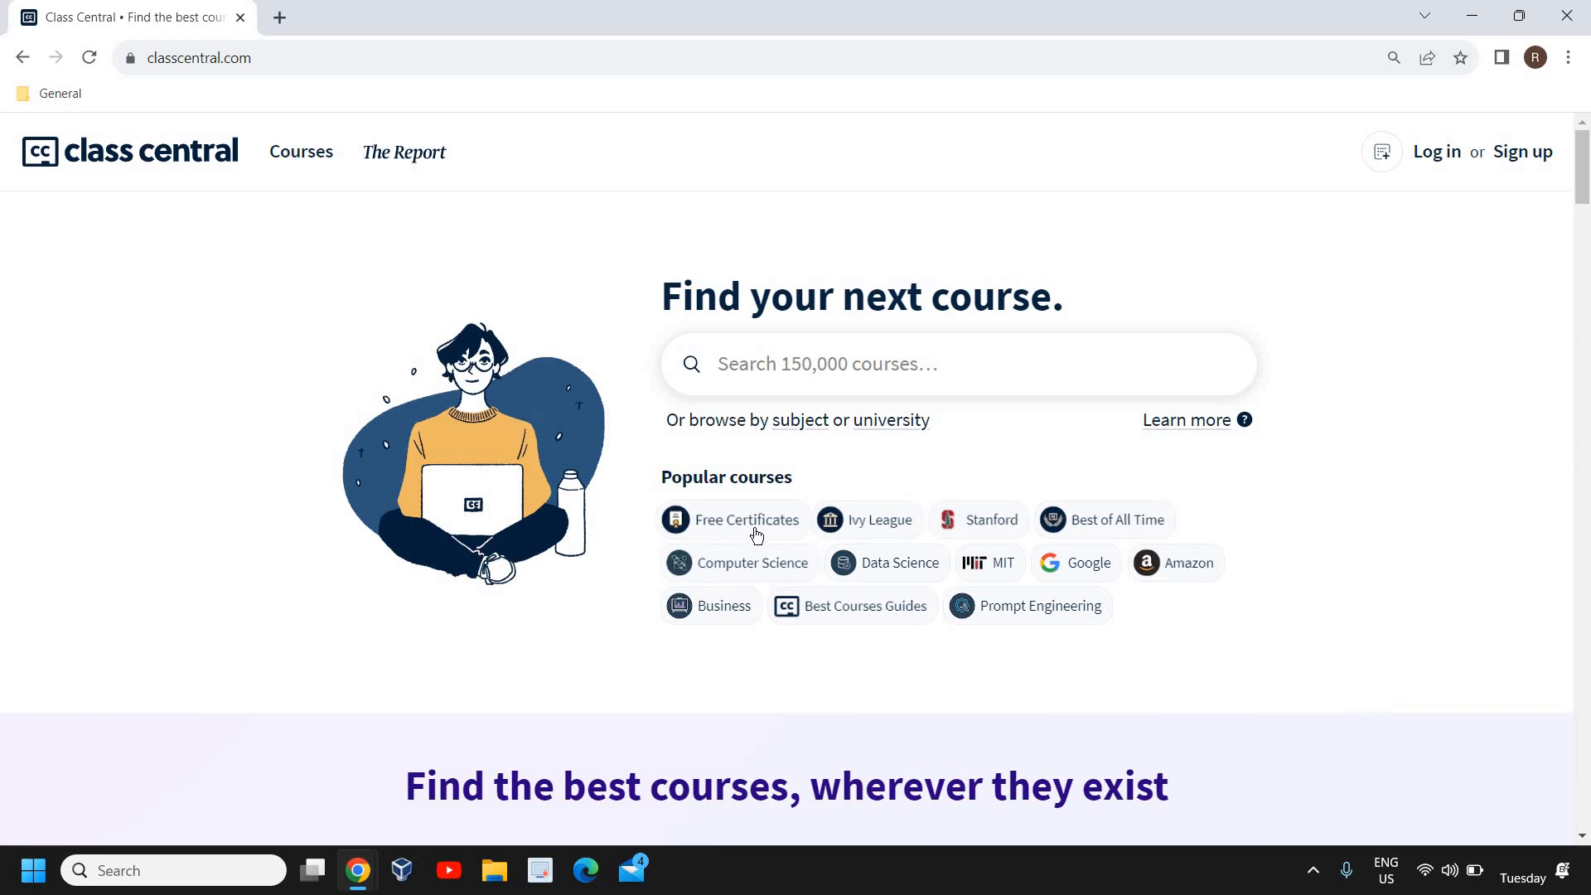
{"action": "mouse_move", "coordinate": [749, 519]}
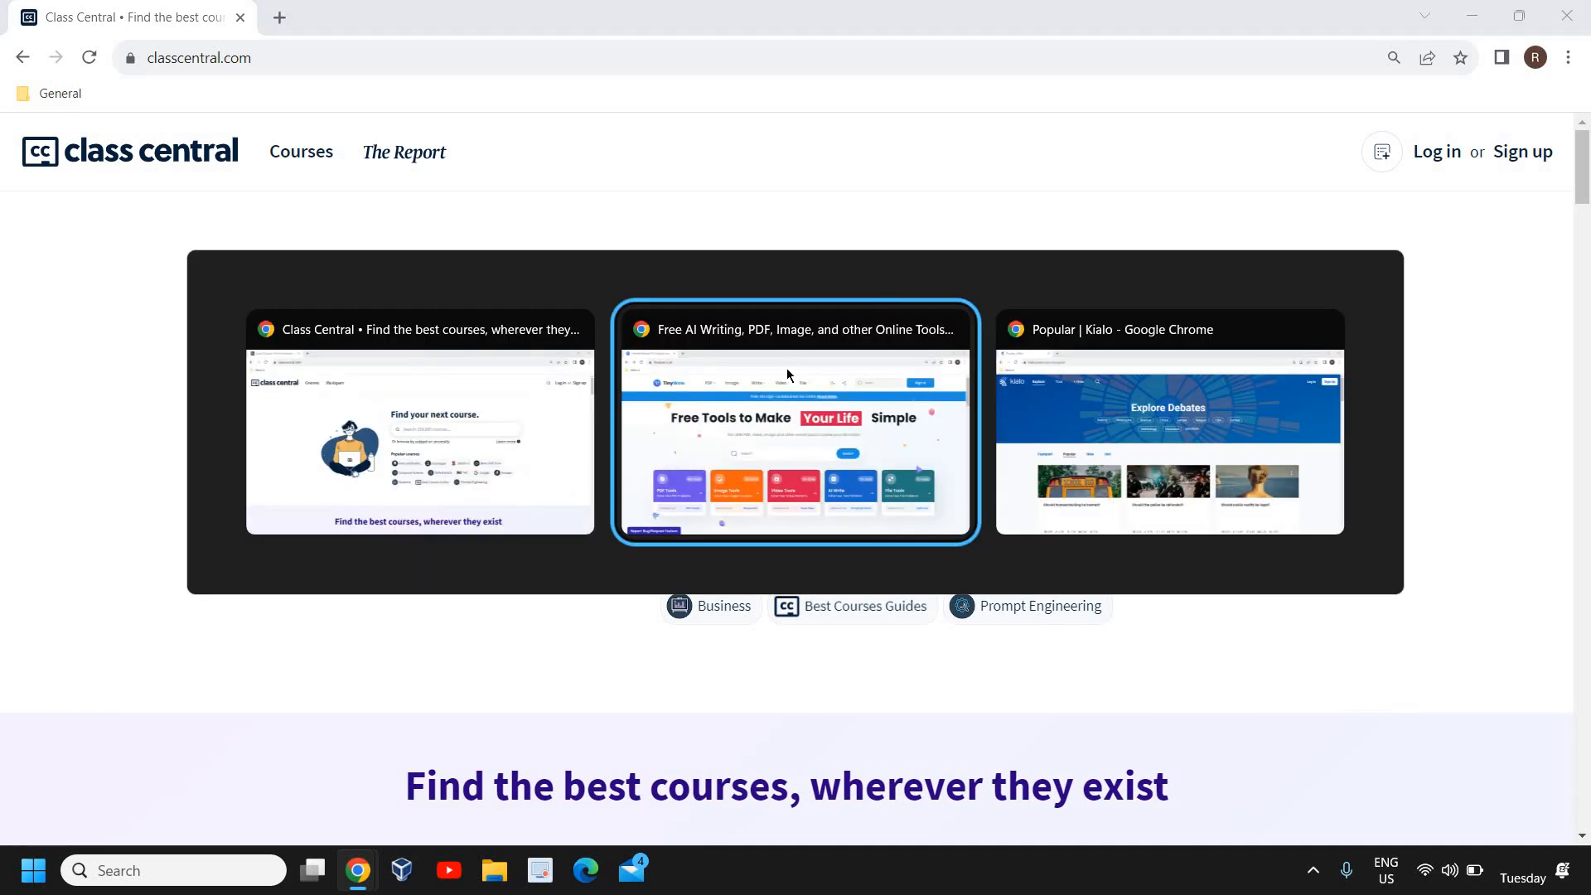
Bring up the Kialo window, scroll through its Popular debates, then minimize the browser to the desktop.
{"action": "left_click", "coordinate": [1167, 423]}
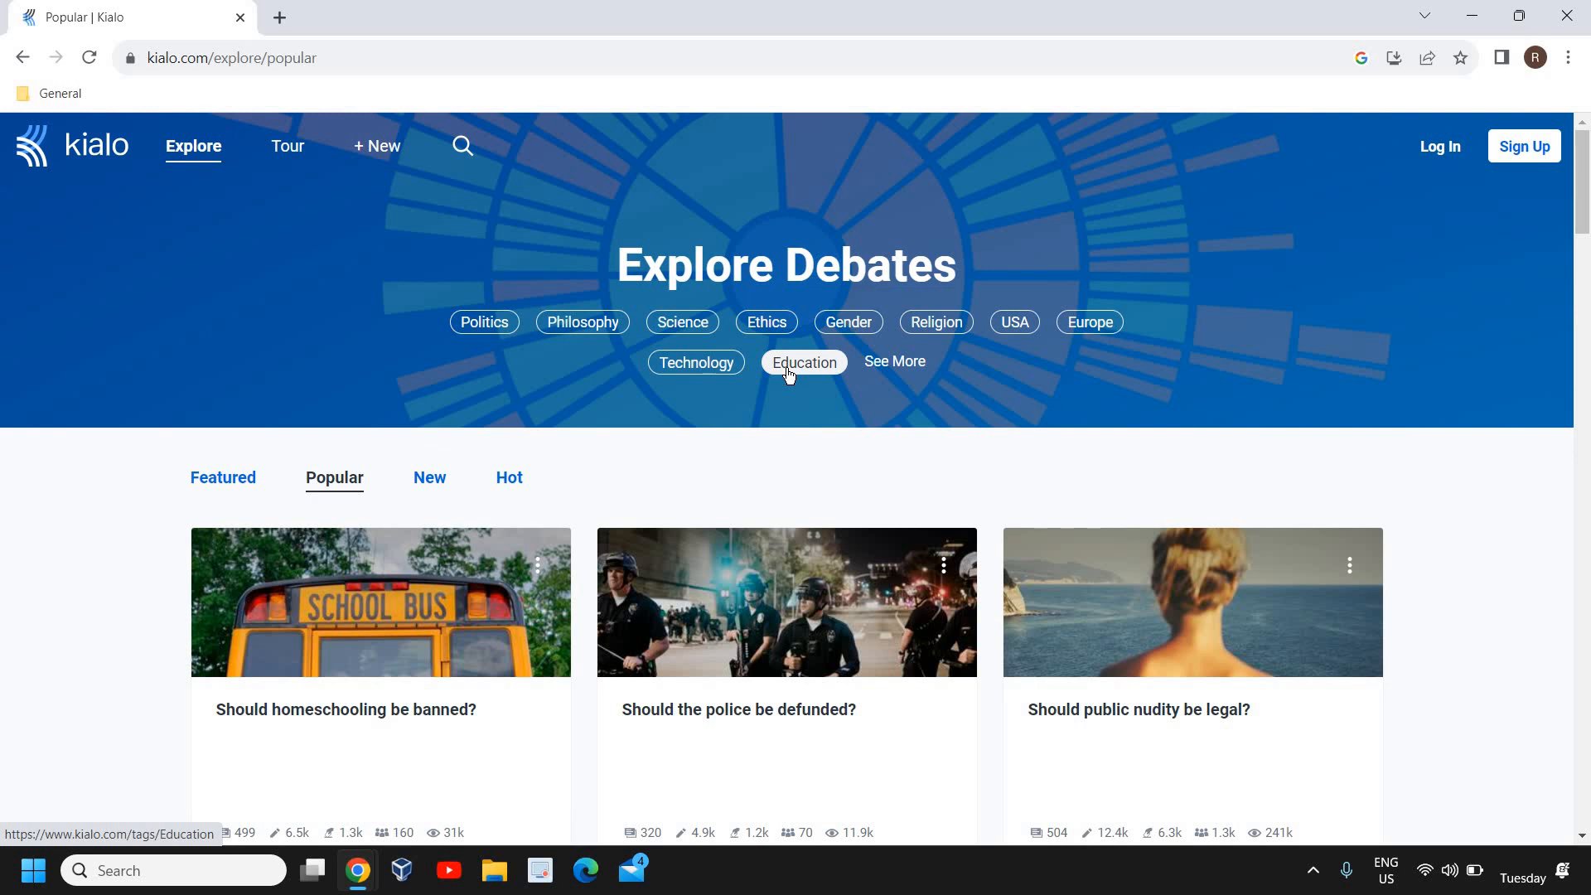
{"action": "scroll", "scroll_direction": "down", "scroll_amount": 3}
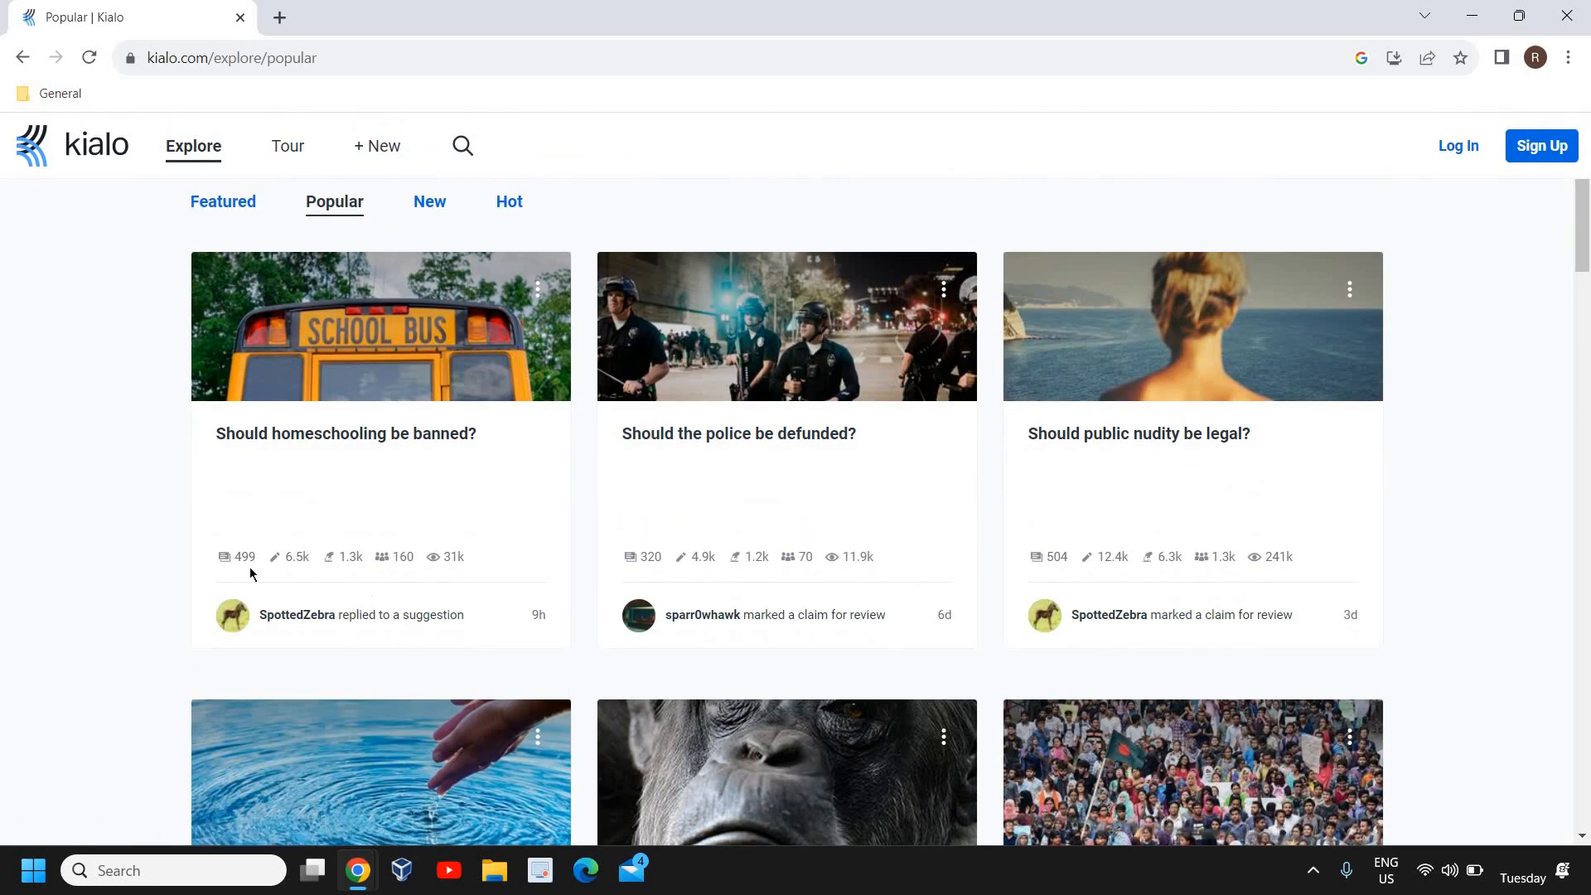
{"action": "mouse_move", "coordinate": [862, 577]}
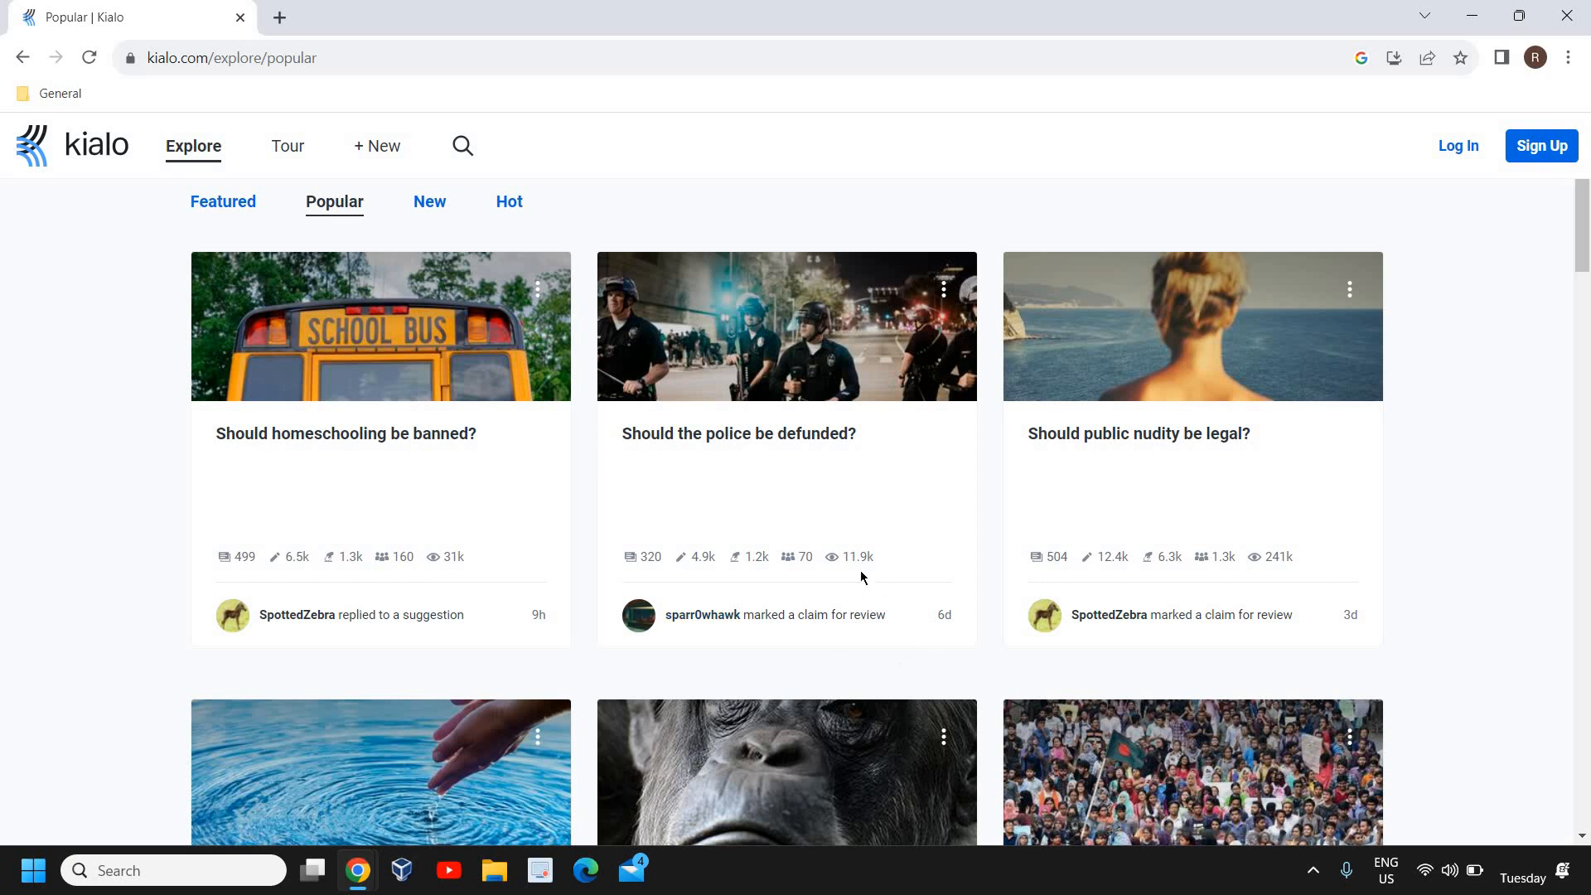
{"action": "mouse_move", "coordinate": [1406, 651]}
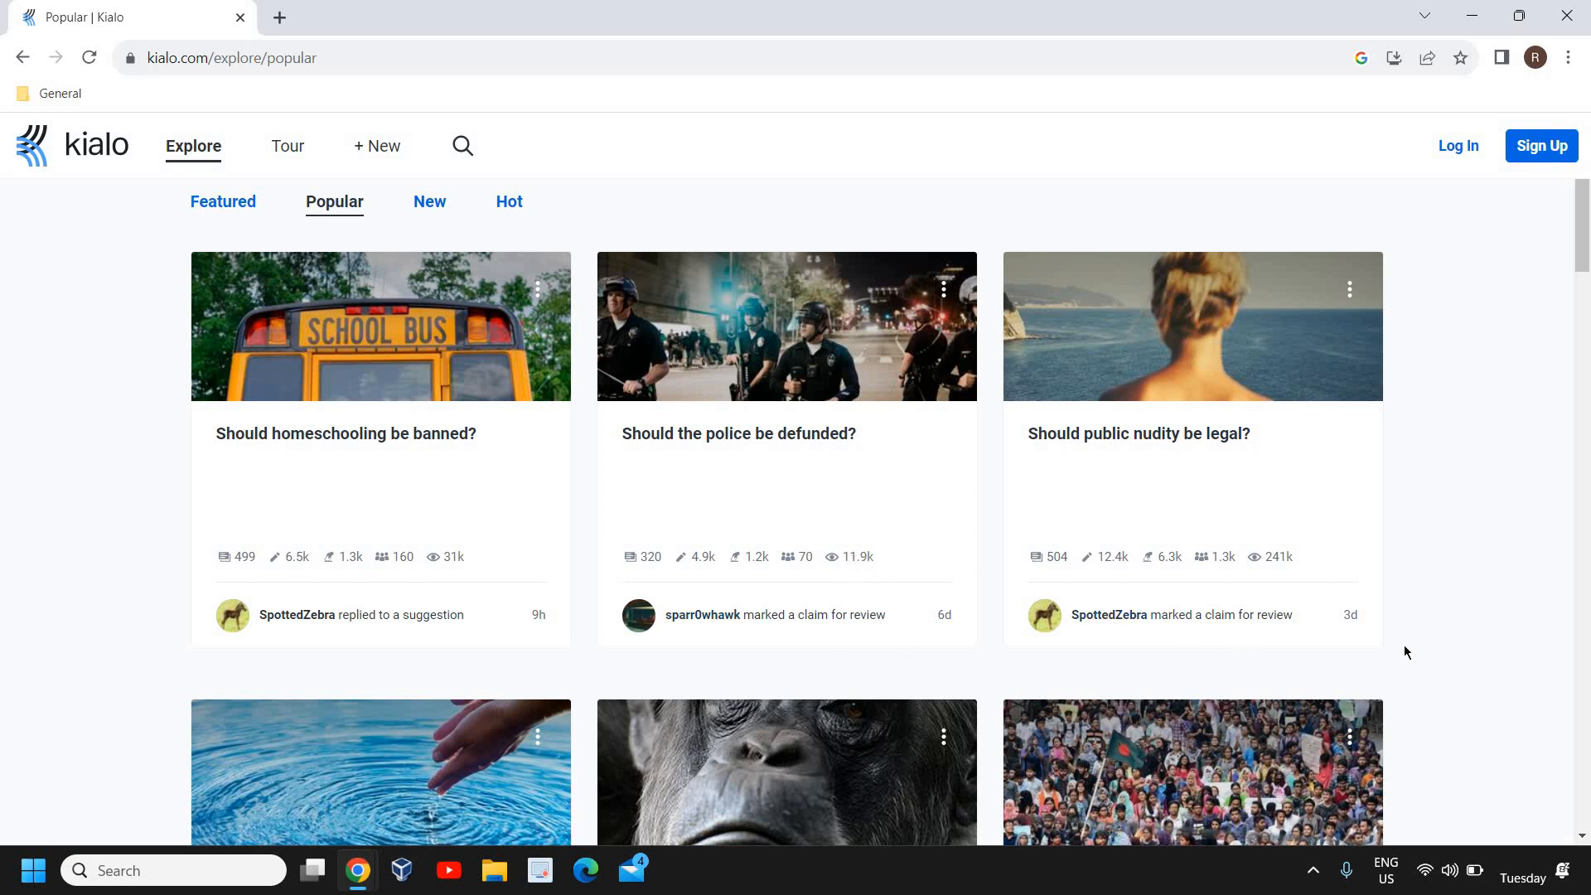
{"action": "scroll", "scroll_direction": "down", "scroll_amount": 3}
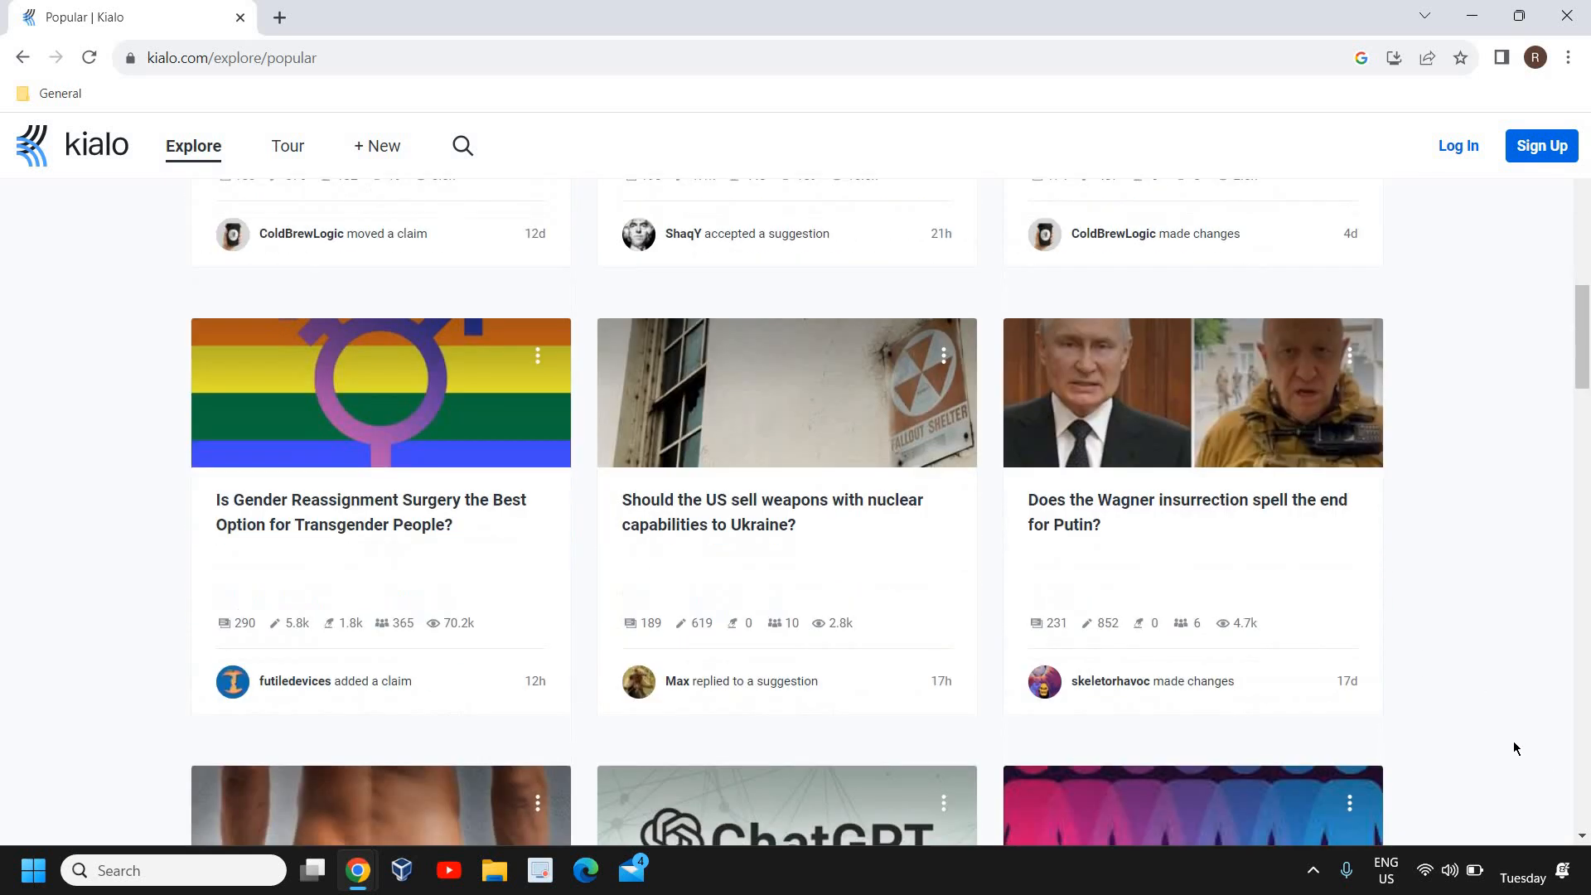
{"action": "scroll", "scroll_direction": "up", "scroll_amount": 3}
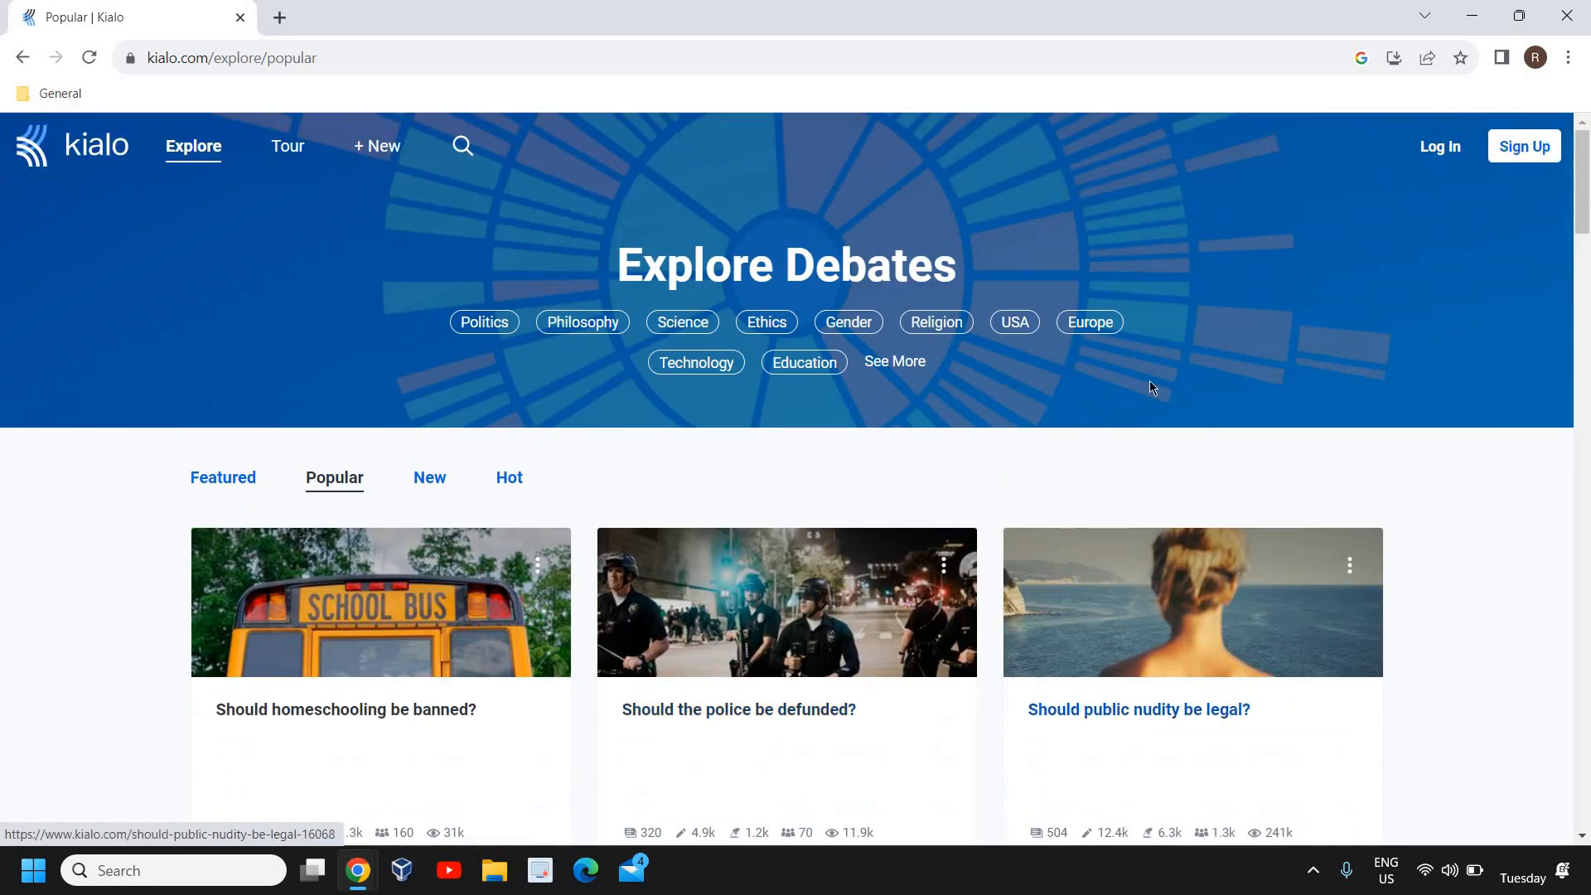
{"action": "mouse_move", "coordinate": [1073, 580]}
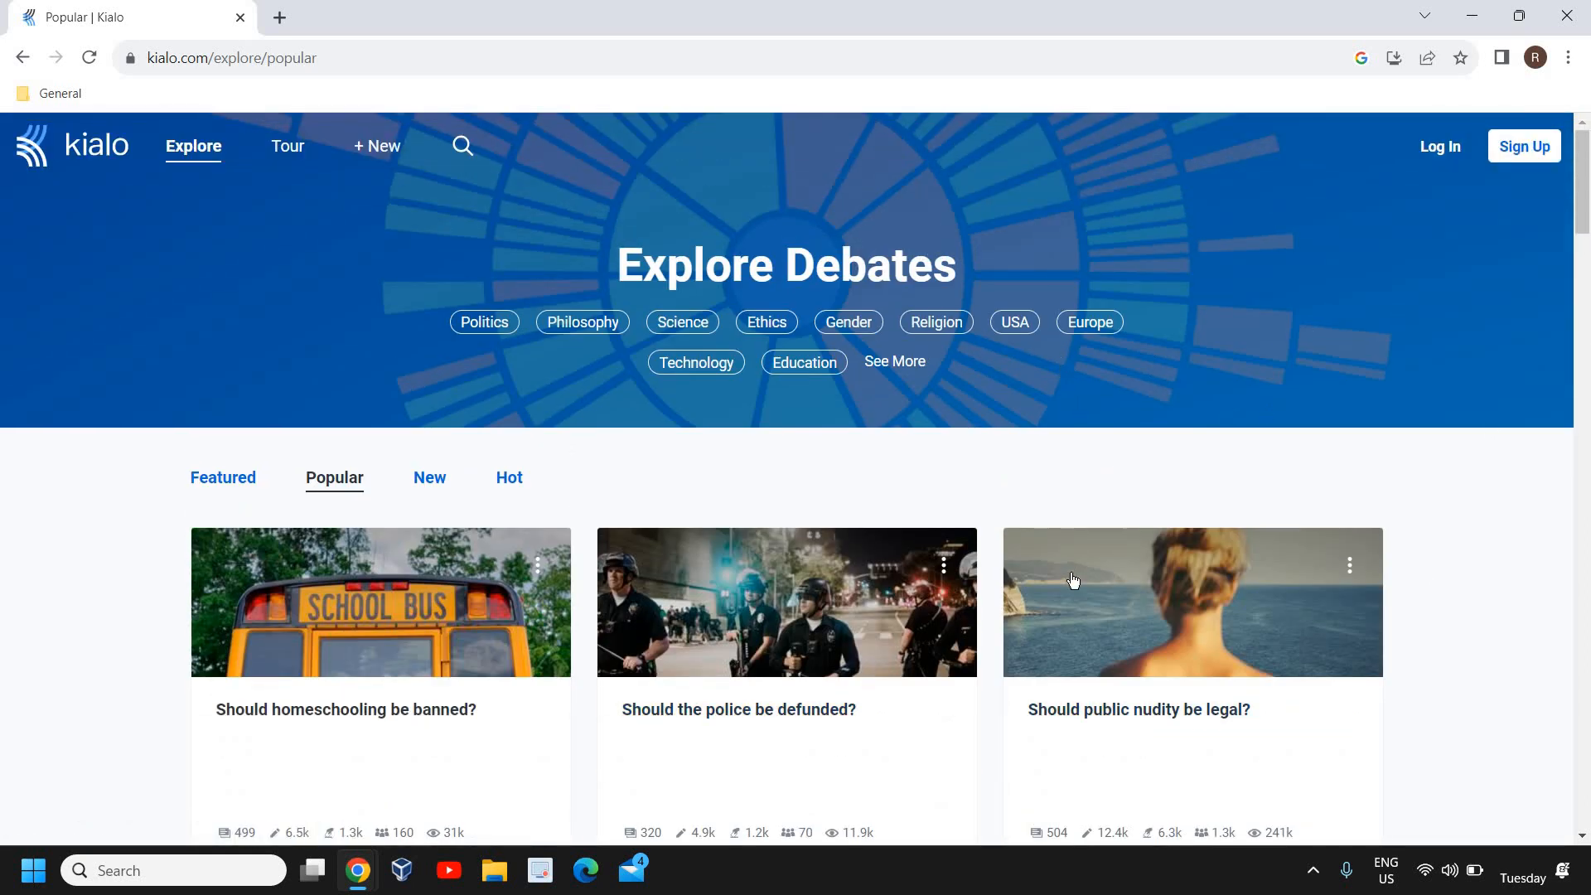
{"action": "mouse_move", "coordinate": [1517, 40]}
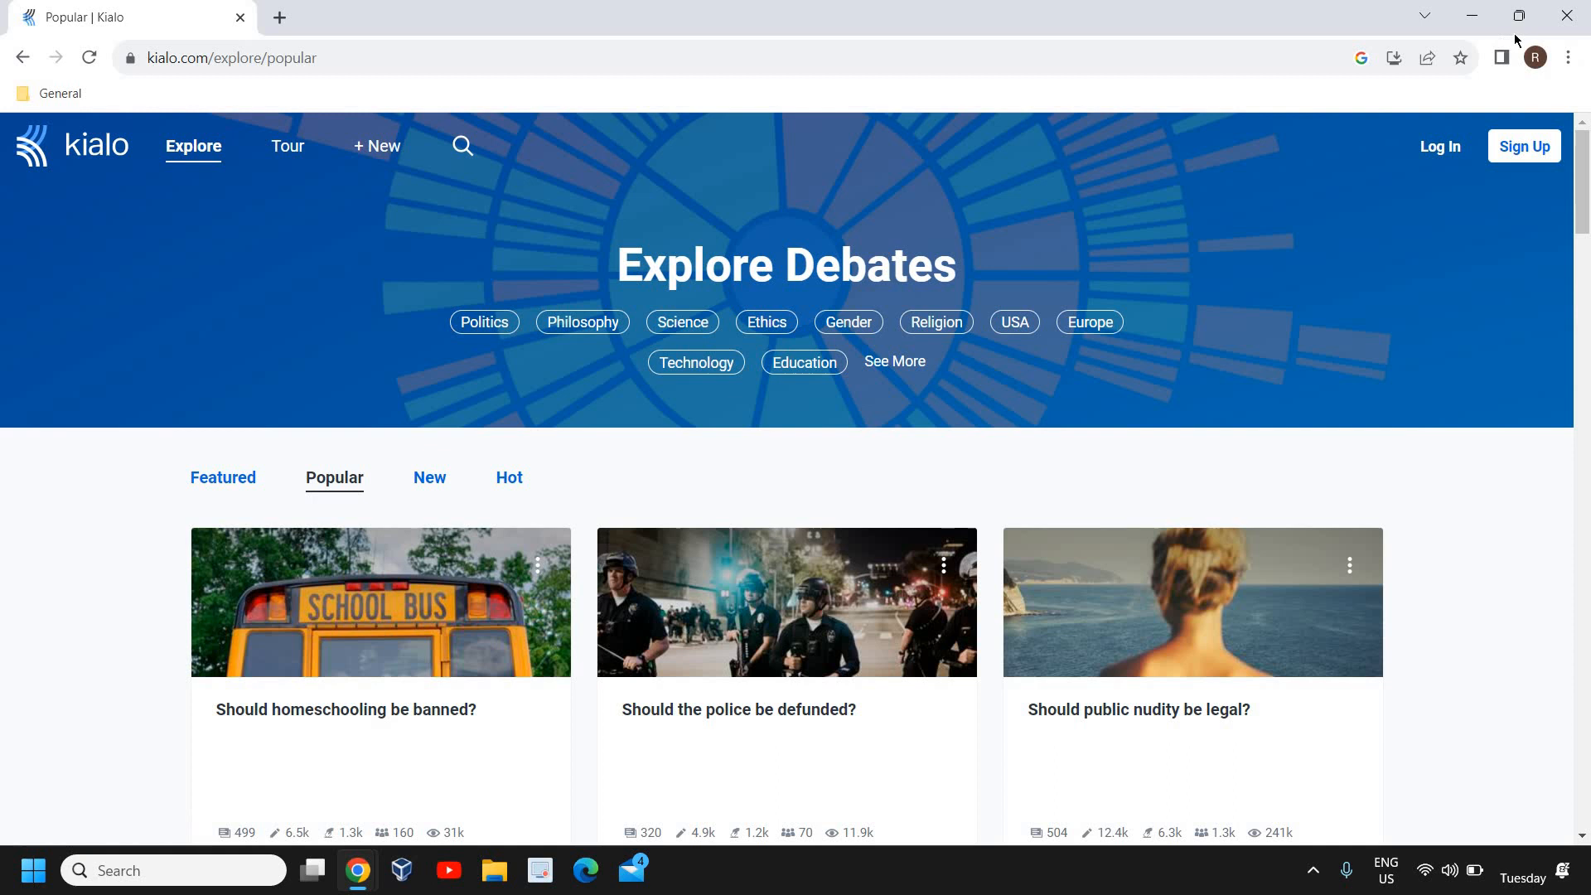
{"action": "left_click", "coordinate": [1472, 15]}
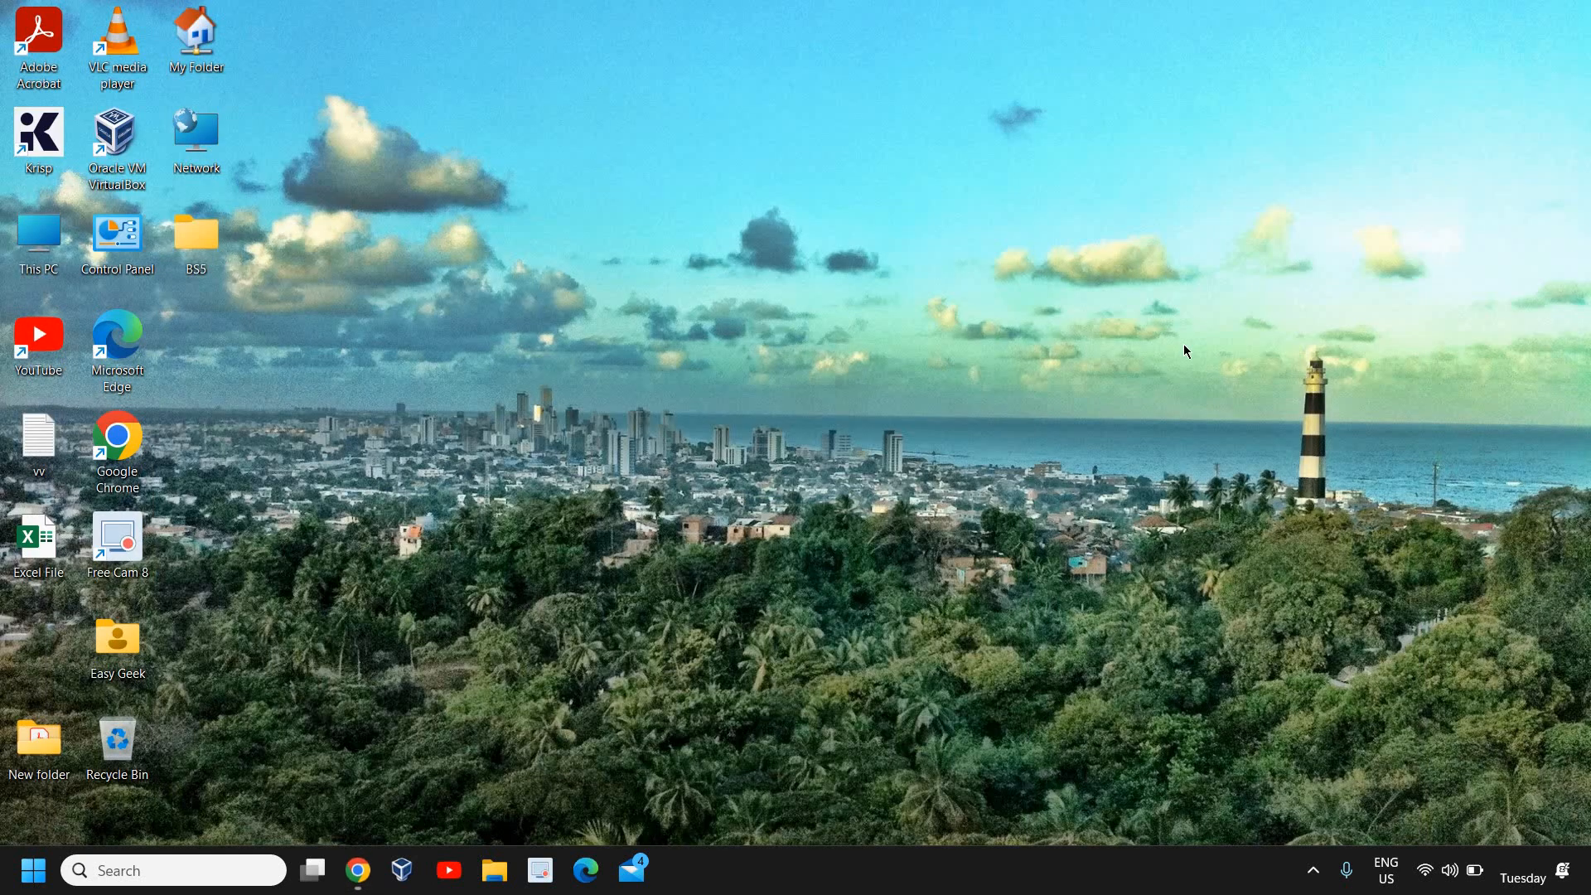